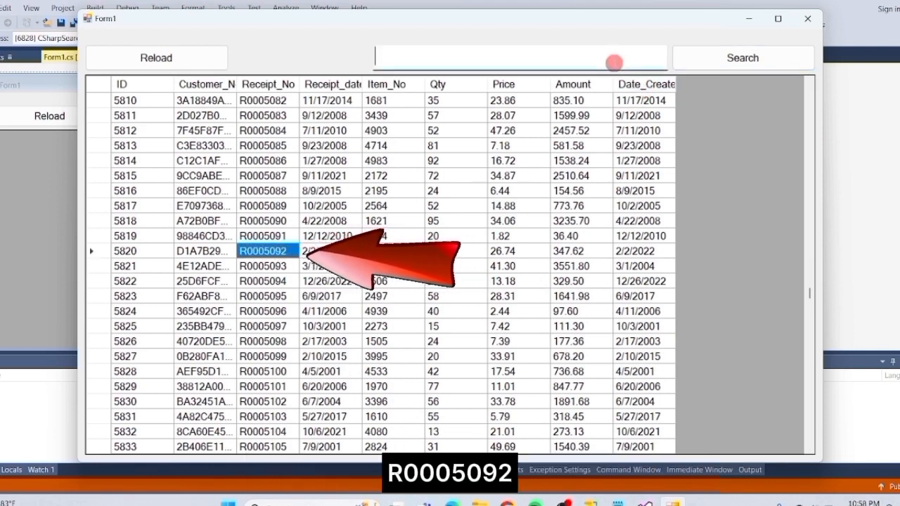
Search receipt R0005092 to narrow the grid to one record, then reload all records.
{"action": "type", "text": "R0005092"}
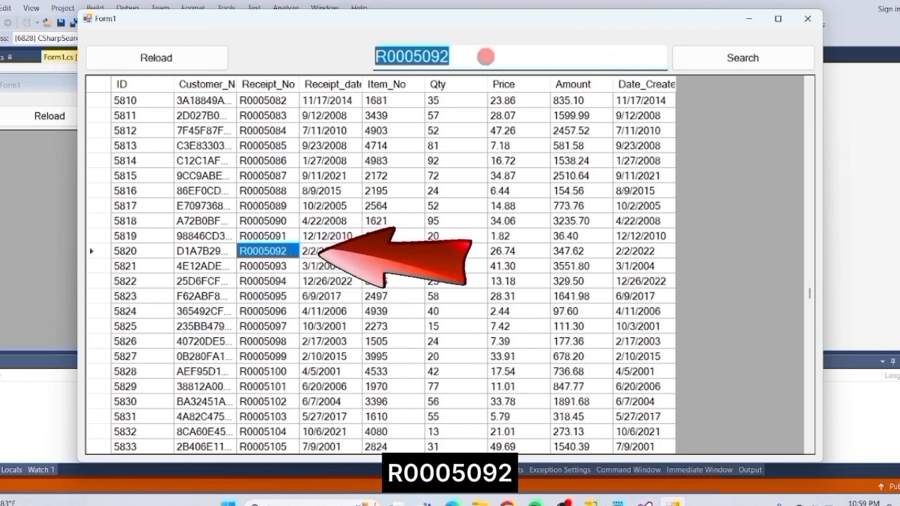
{"action": "left_click", "coordinate": [743, 58]}
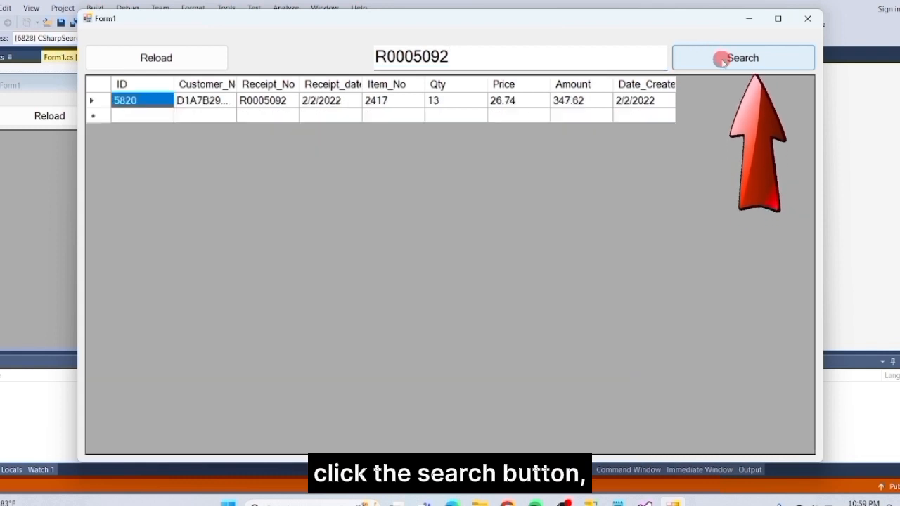
{"action": "left_click", "coordinate": [720, 58]}
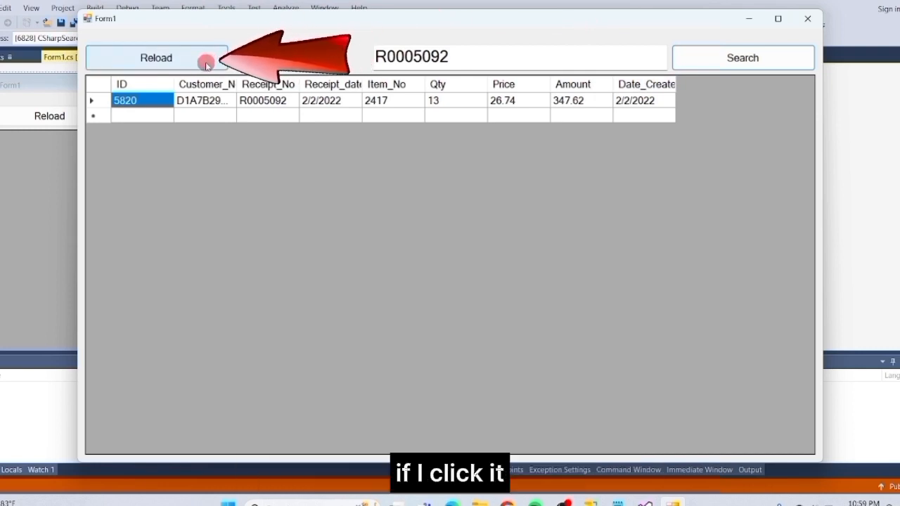
{"action": "left_click", "coordinate": [156, 57]}
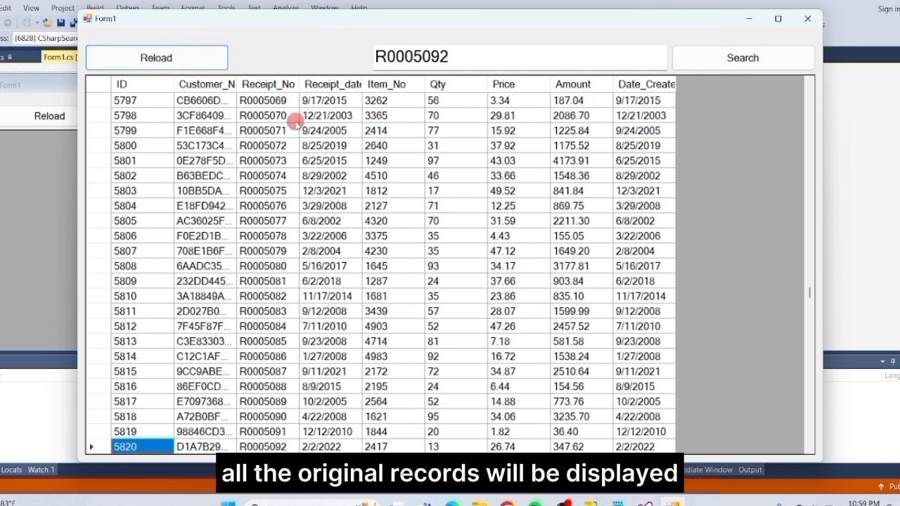
{"action": "mouse_move", "coordinate": [566, 115]}
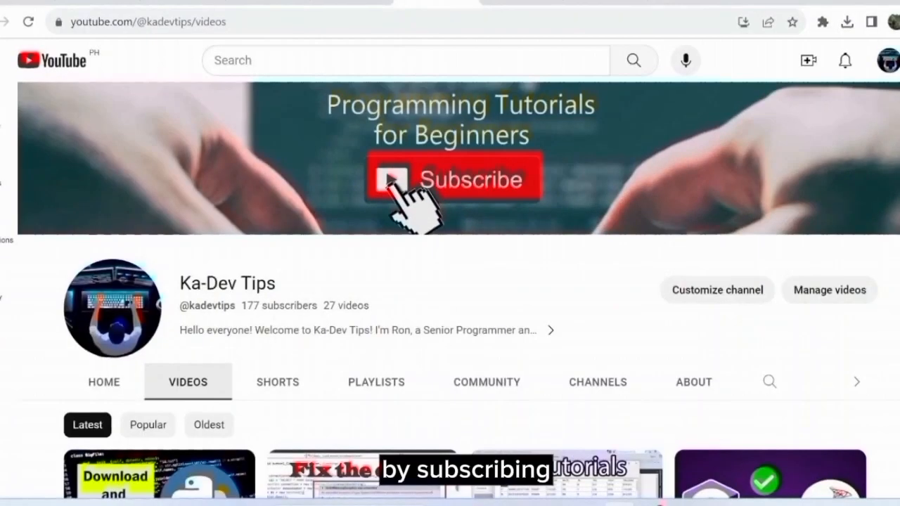
Scroll down the Ka-Dev Tips Videos page to the latest tutorial uploads.
{"action": "scroll", "scroll_direction": "down", "scroll_amount": 3}
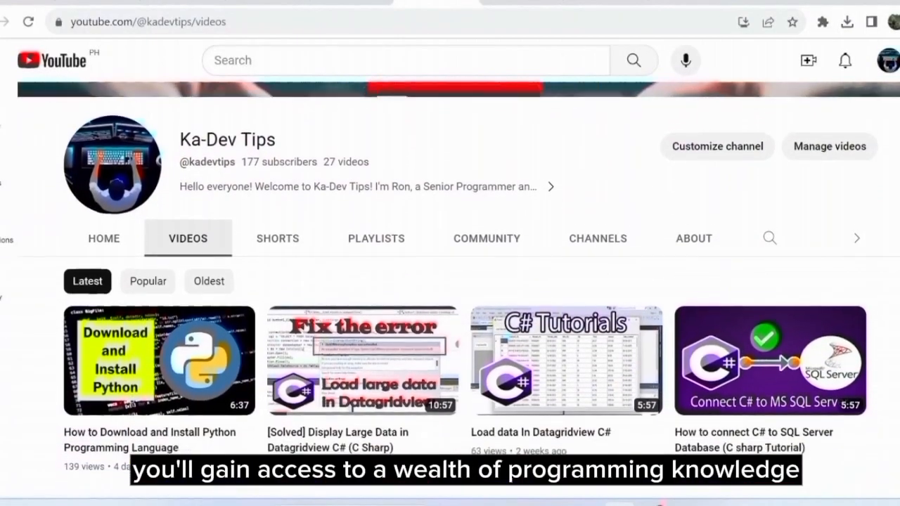
{"action": "scroll", "scroll_direction": "down", "scroll_amount": 3}
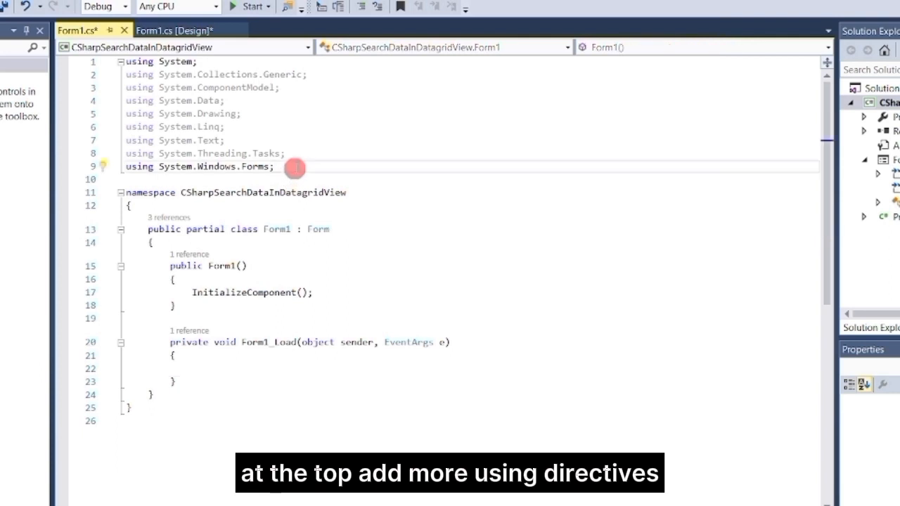
Add 'using System.Data.SqlClient;' below the existing using directives in Form1.cs.
{"action": "type", "text": "using System.Data.SqlClient;"}
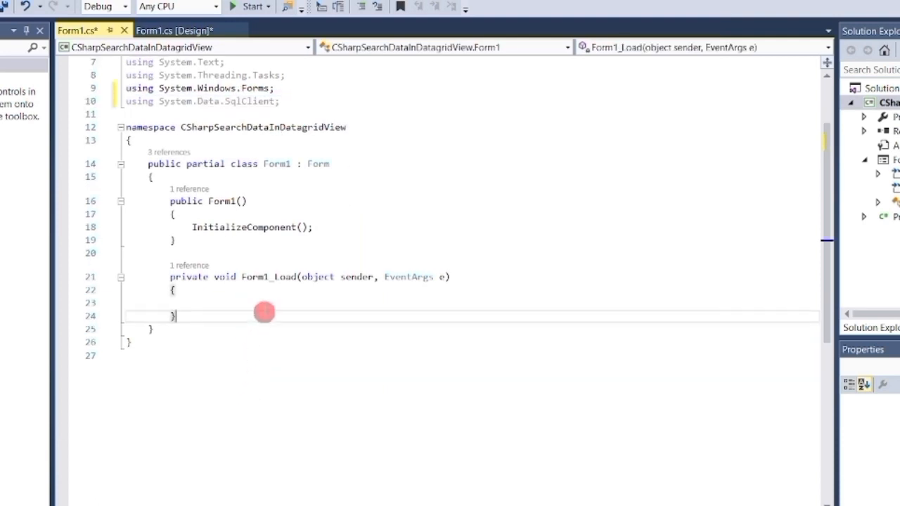
Declare LoadData with a connection string for localhost, catalog abc_store, user sa.
{"action": "type", "text": "private void LoadData("}
{"action": "type", "text": "{ }"}
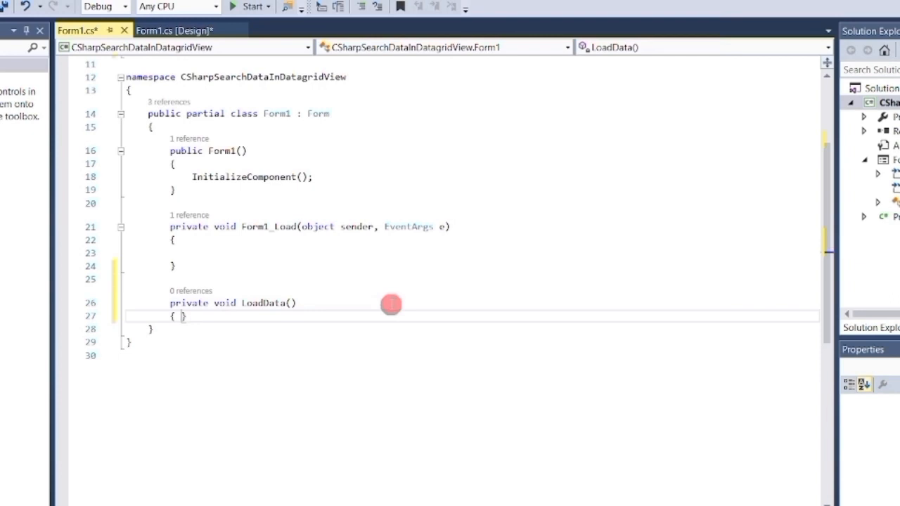
{"action": "key", "text": "Enter"}
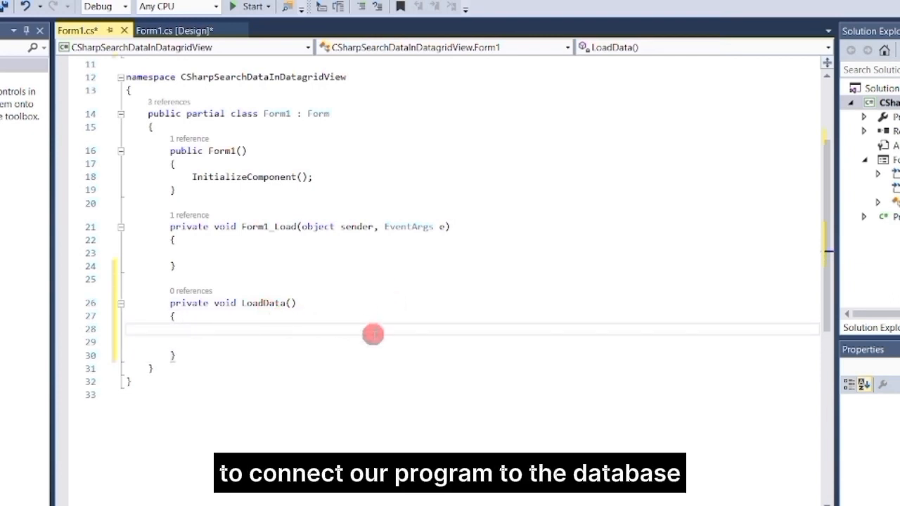
{"action": "type", "text": "string"}
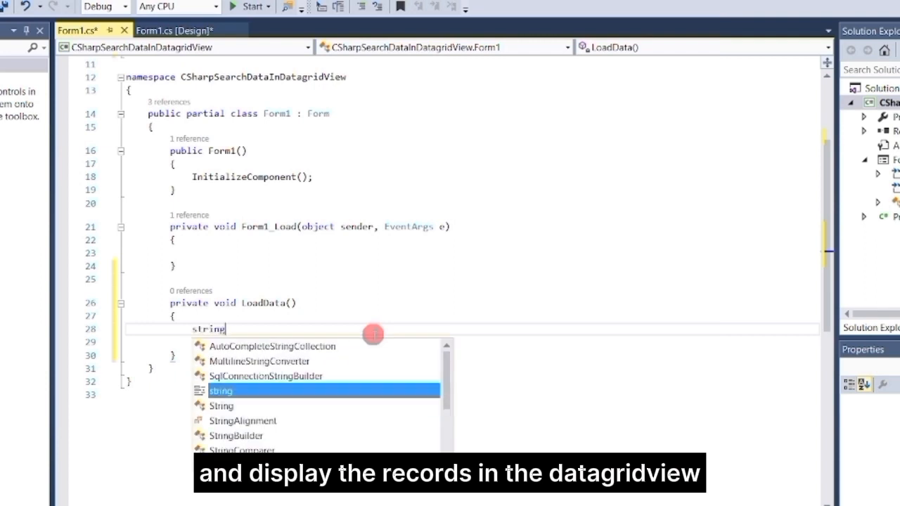
{"action": "type", "text": "connectionstring ="}
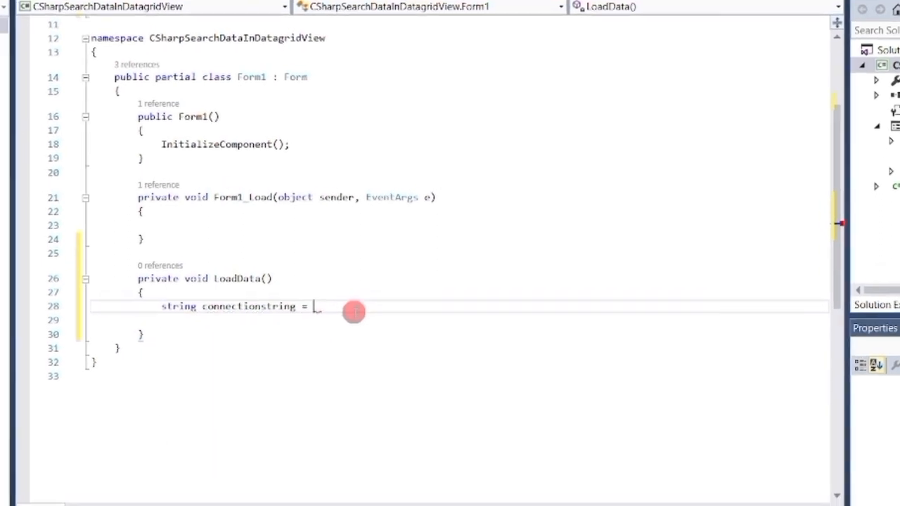
{"action": "type", "text": "\"Data source=\";"}
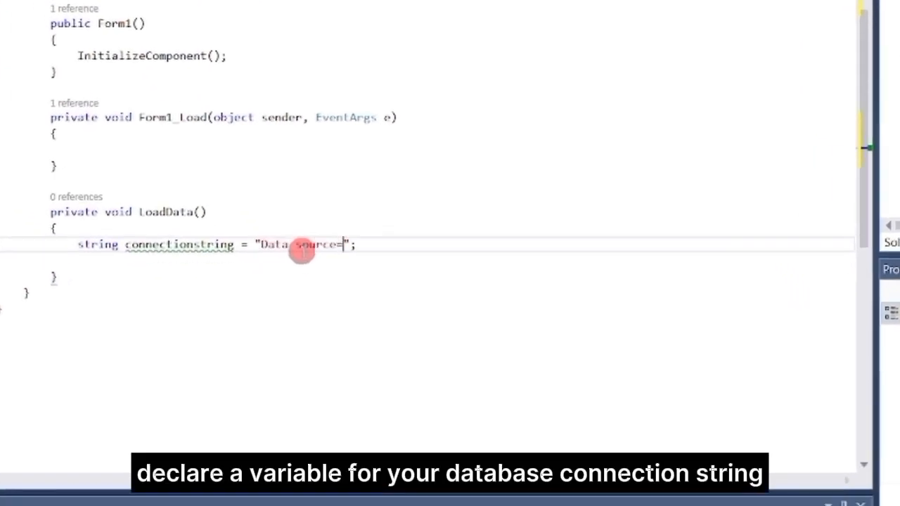
{"action": "type", "text": "localhost; Initial"}
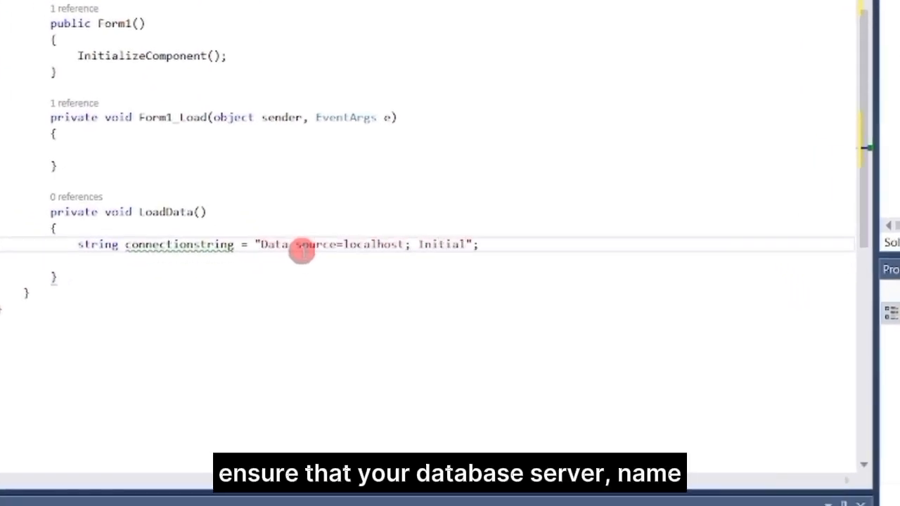
{"action": "type", "text": "Catalog=abc"}
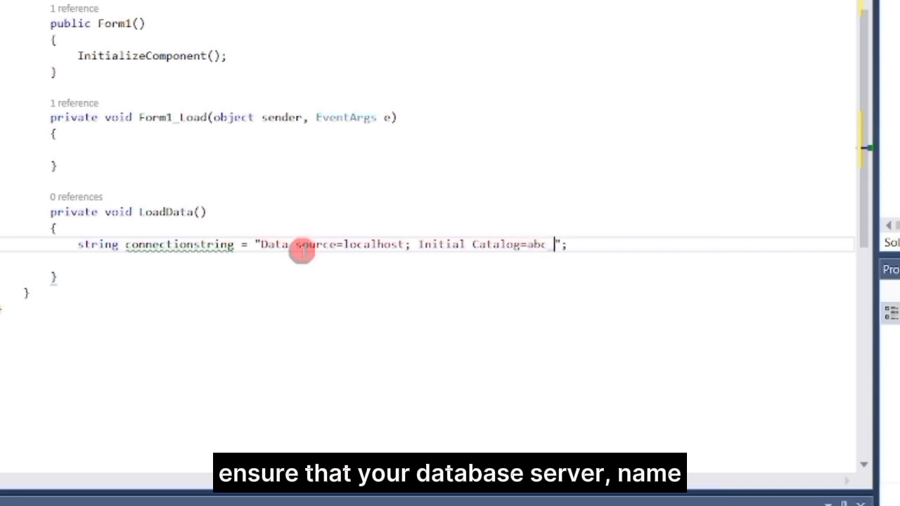
{"action": "type", "text": "_store;"}
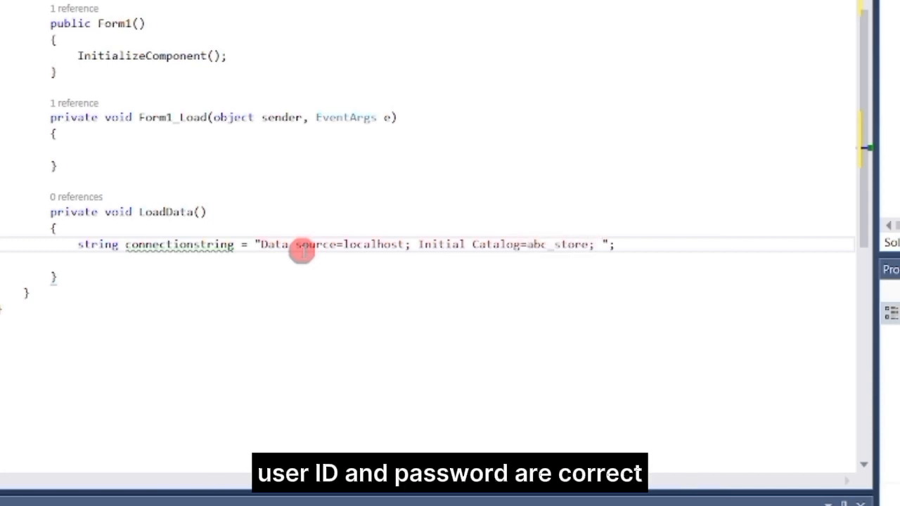
{"action": "type", "text": "user id=sa; Password=P"}
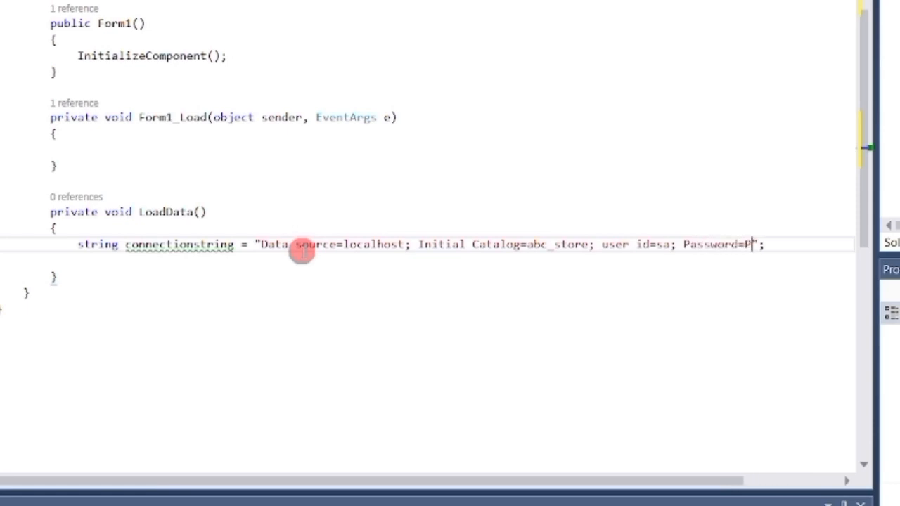
{"action": "type", "text": "@ssw0rd"}
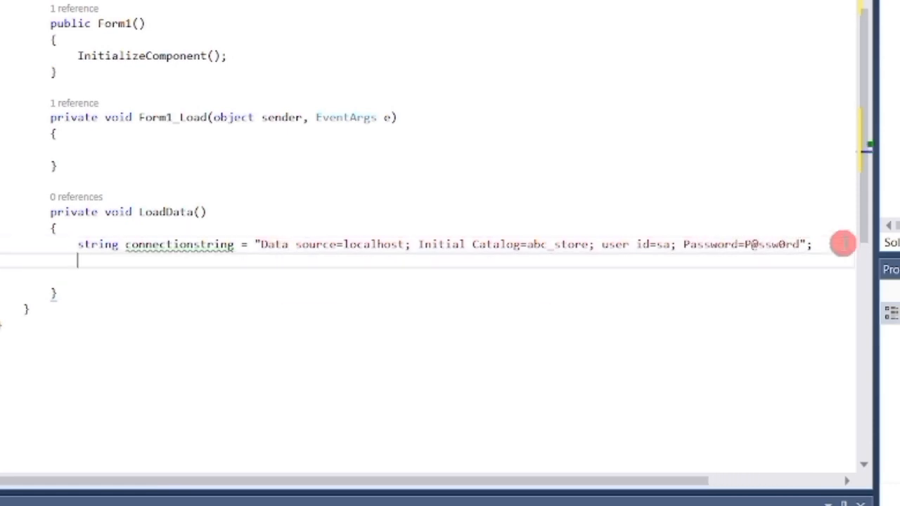
Add the "Select * from Sales" query string and begin a SqlConnection declaration.
{"action": "type", "text": "string sql = \"\""}
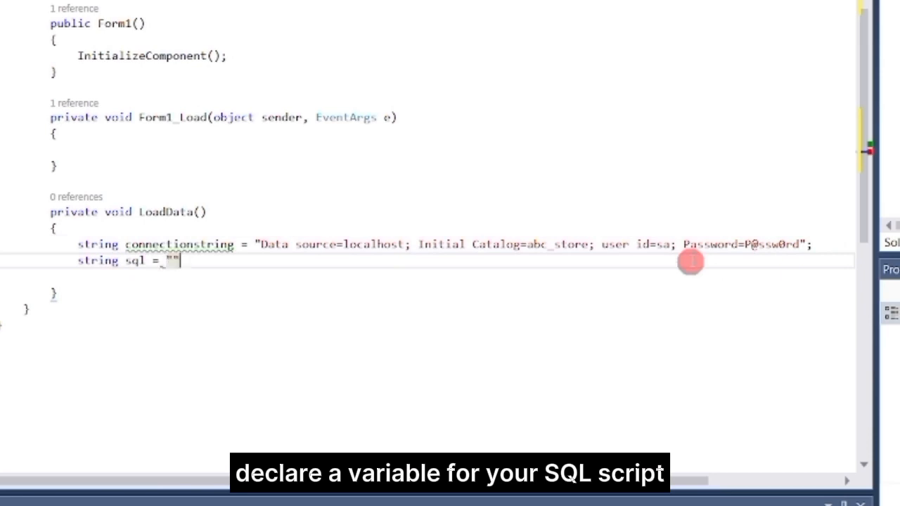
{"action": "type", "text": "Select * from Sales"}
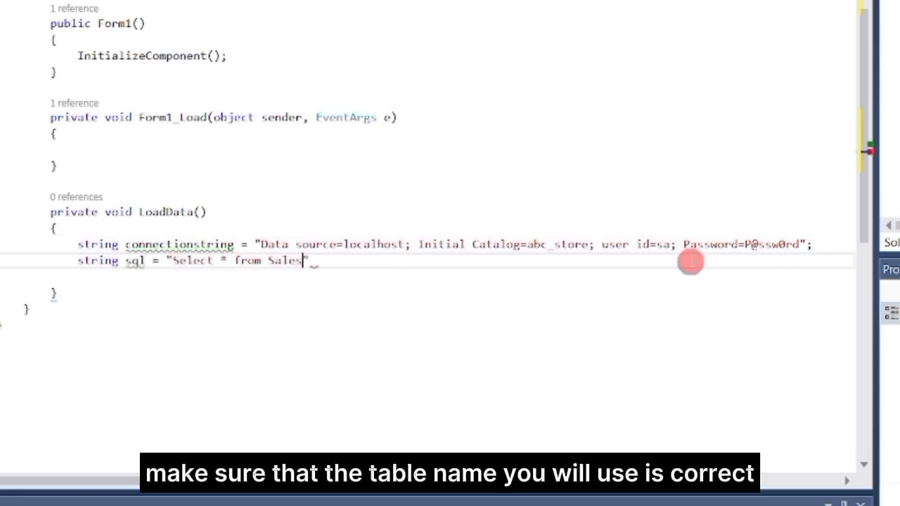
{"action": "type", "text": ";"}
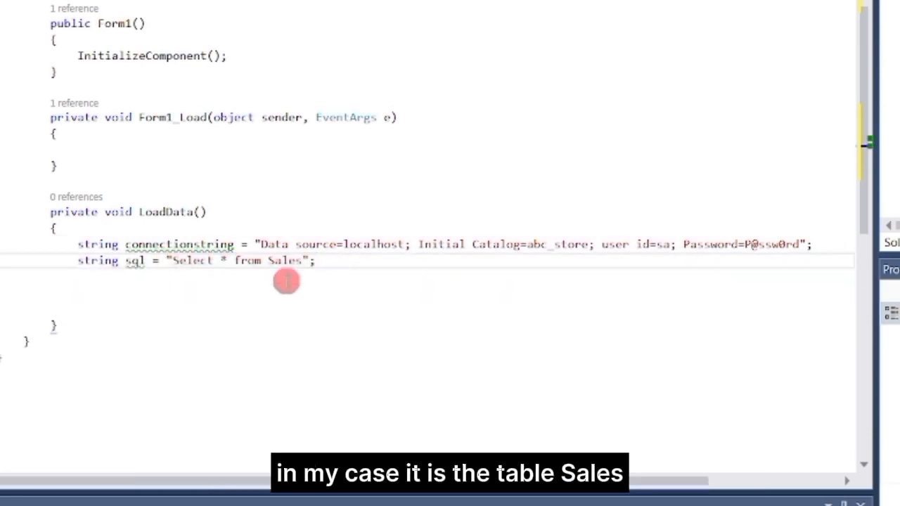
{"action": "type", "text": "sqlconne"}
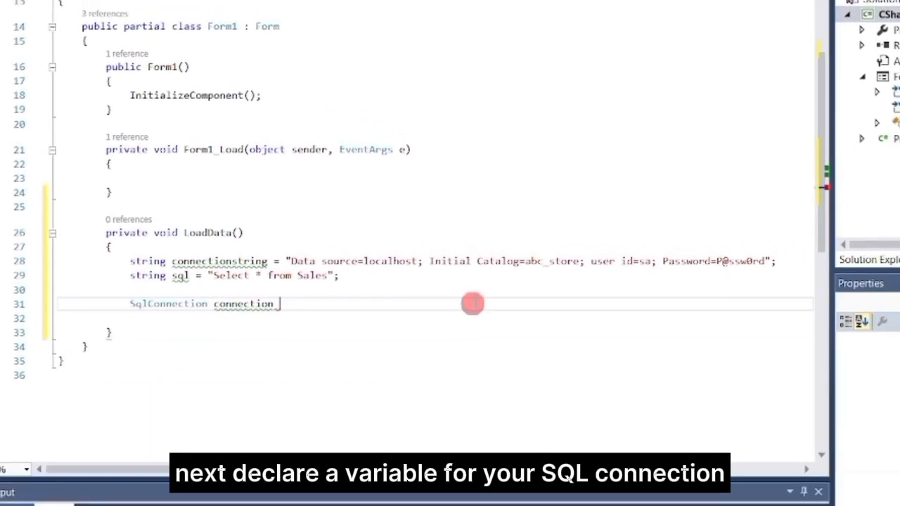
Create the SqlConnection, a SqlDataAdapter from sql and the connection, and a DataSet ds.
{"action": "type", "text": "= new SqlConnection"}
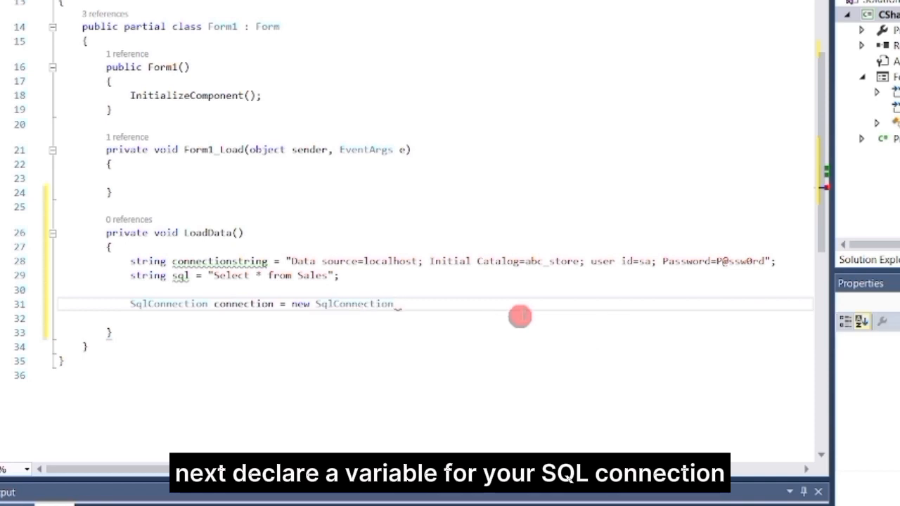
{"action": "type", "text": "(connectionstring);"}
{"action": "left_click", "coordinate": [436, 318]}
{"action": "type", "text": "sqldata"}
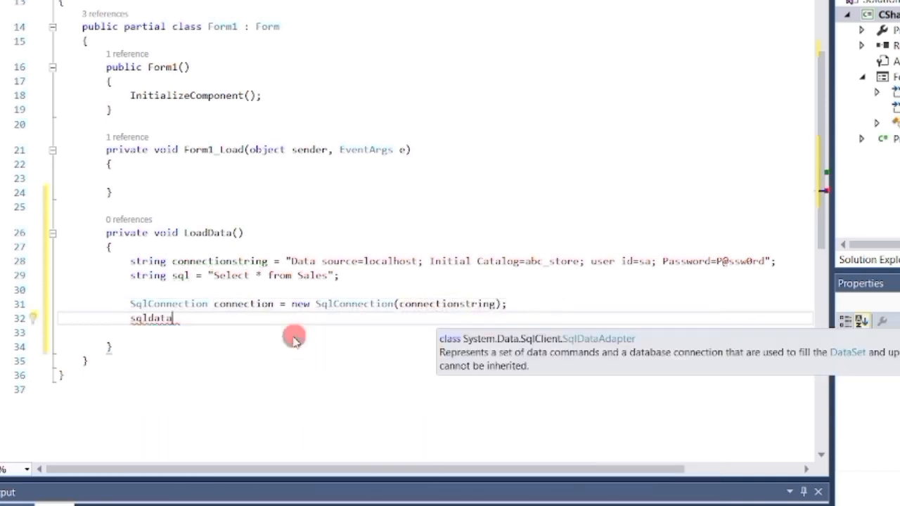
{"action": "type", "text": "SqlDataAdapter dataadapter"}
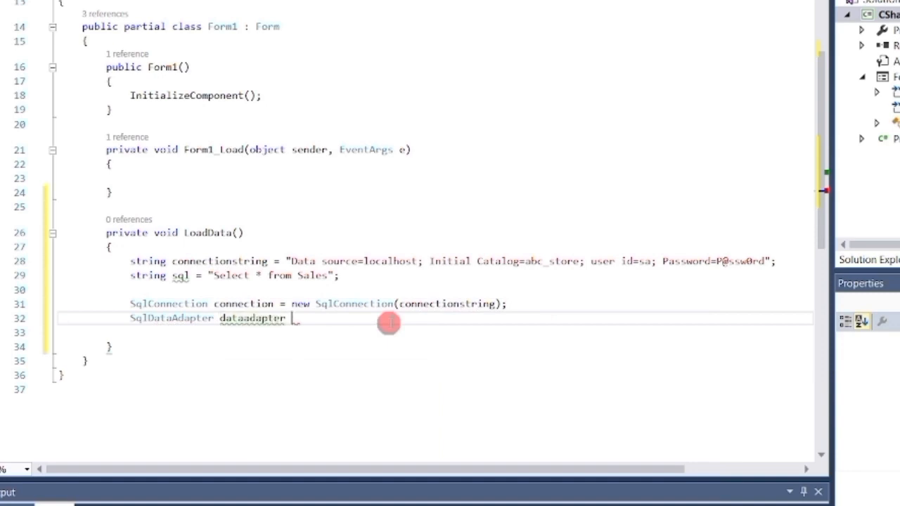
{"action": "type", "text": "= new SqlDataAdapter(sql, connection);"}
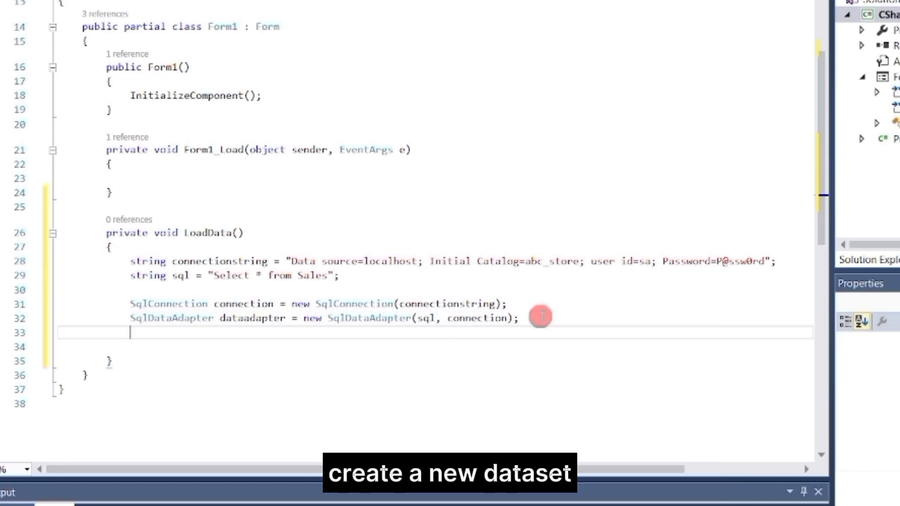
{"action": "type", "text": "DataSet ds = new DataSet();"}
{"action": "left_click", "coordinate": [436, 347]}
{"action": "type", "text": "connectio"}
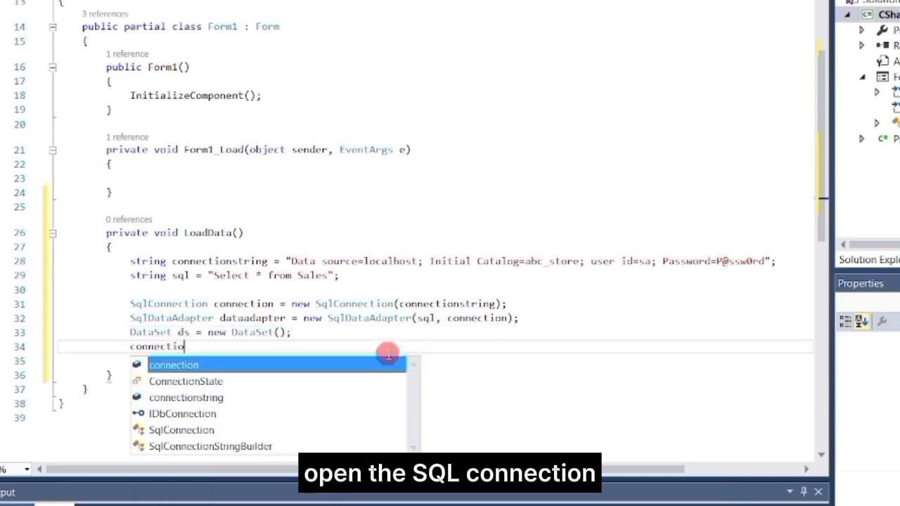
Open the connection, fill ds, close it, and bind dataGridView1 to ds.Tables[0].
{"action": "type", "text": ".Open();"}
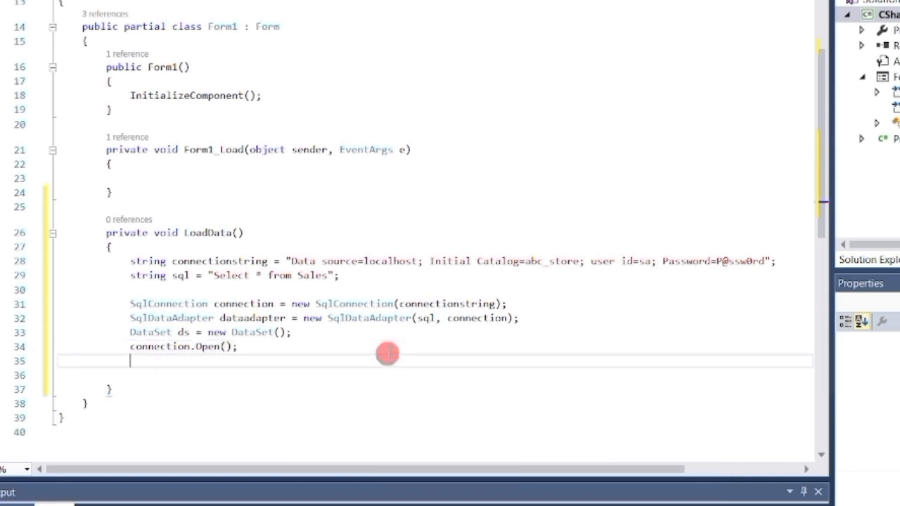
{"action": "type", "text": "dataadapter."}
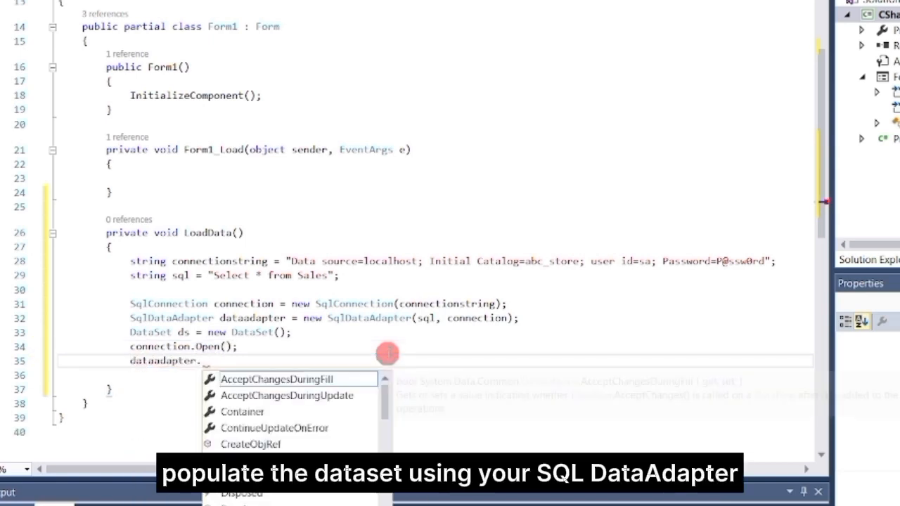
{"action": "type", "text": "Fill(ds);"}
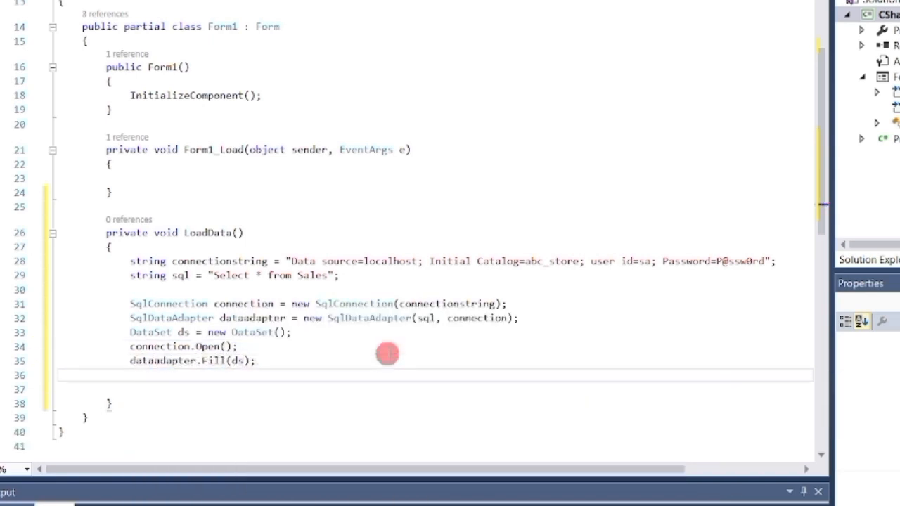
{"action": "type", "text": "connection.Close()"}
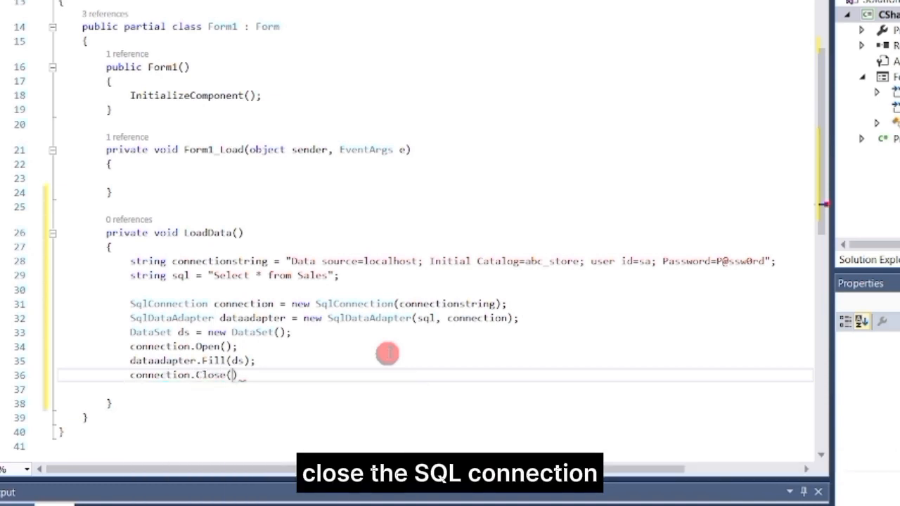
{"action": "type", "text": "datagridView1"}
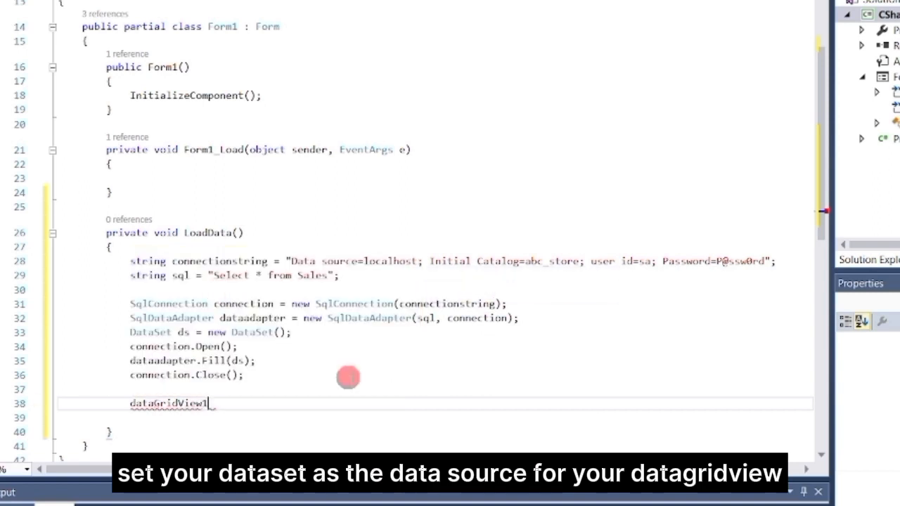
{"action": "type", "text": ".DataSource"}
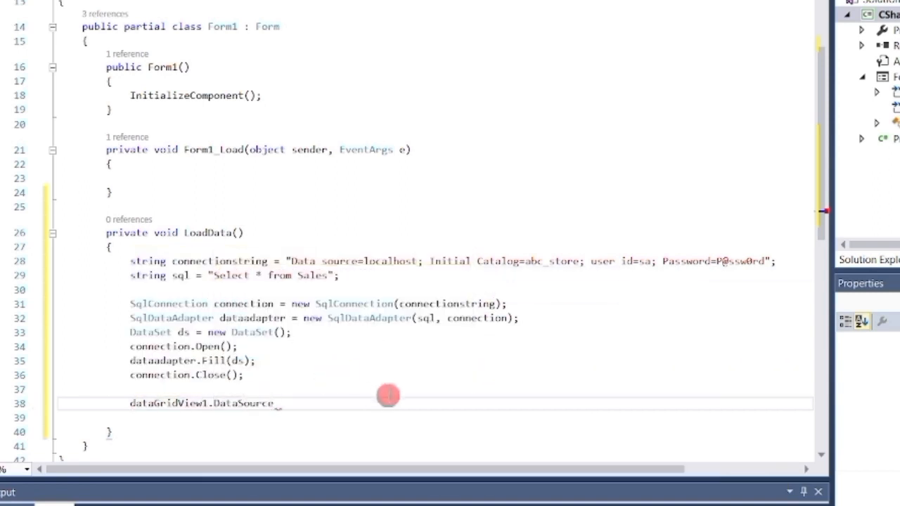
{"action": "type", "text": "= ds.Tables[0];"}
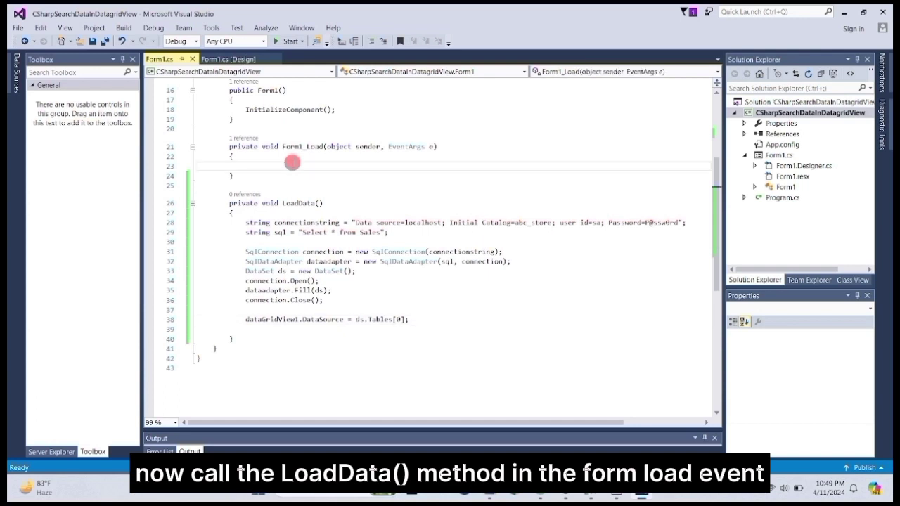
Call LoadData() from the Form1_Load handler.
{"action": "type", "text": "Lo"}
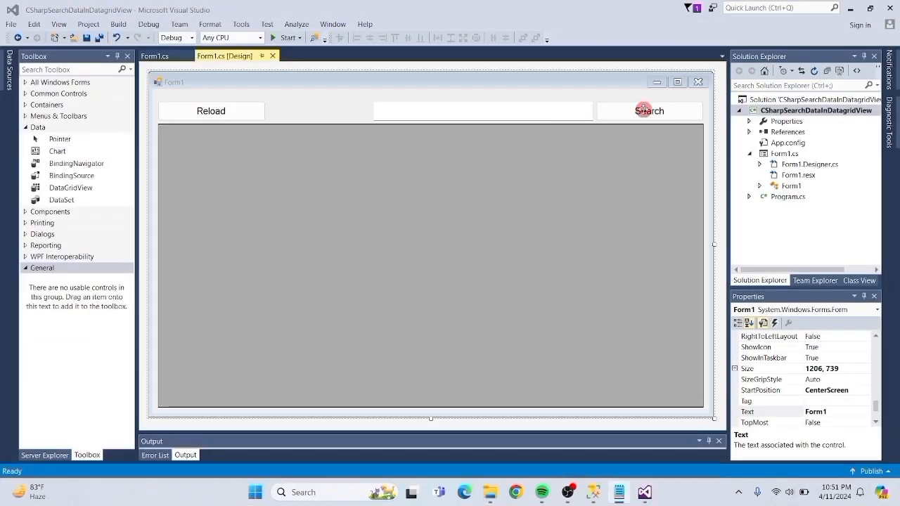
Create the Search handler with a class-level DataSet, nulling the grid's DataSource and clearing rows.
{"action": "double_click", "coordinate": [649, 110]}
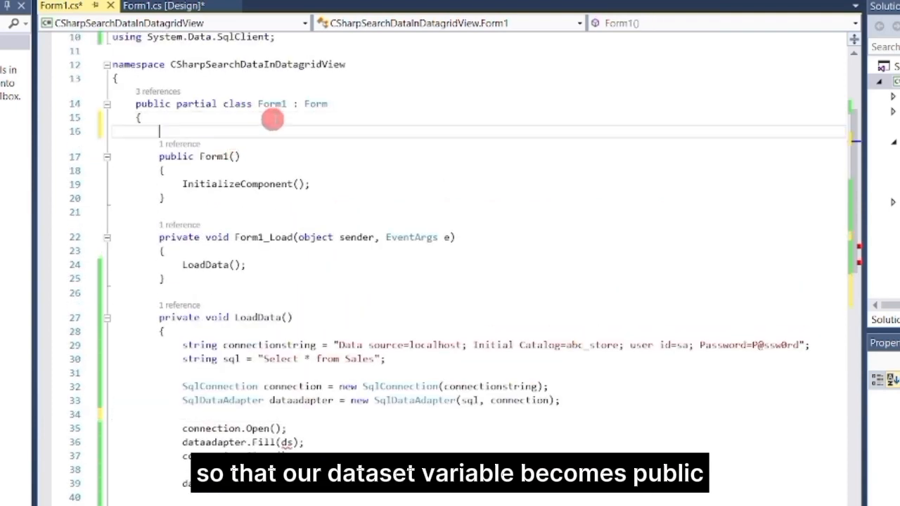
{"action": "type", "text": "DataSet ds = new DataSet();"}
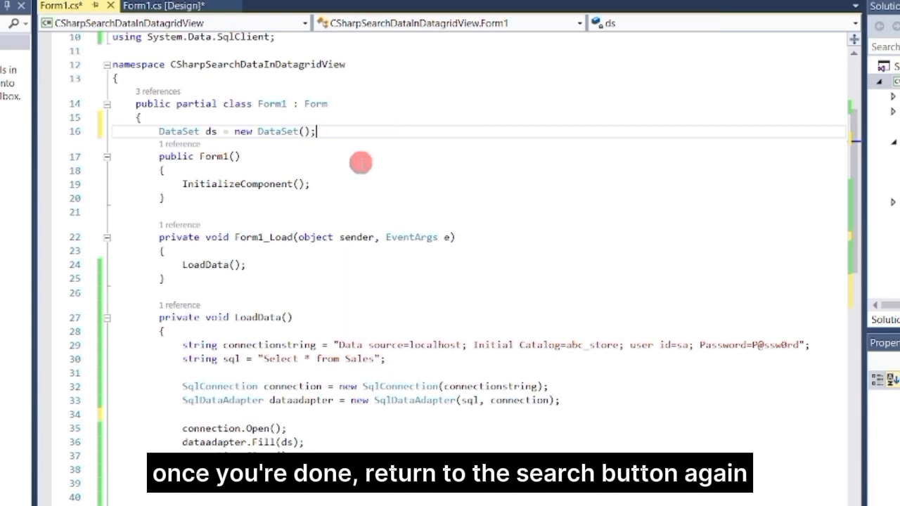
{"action": "scroll", "scroll_direction": "down", "scroll_amount": 3}
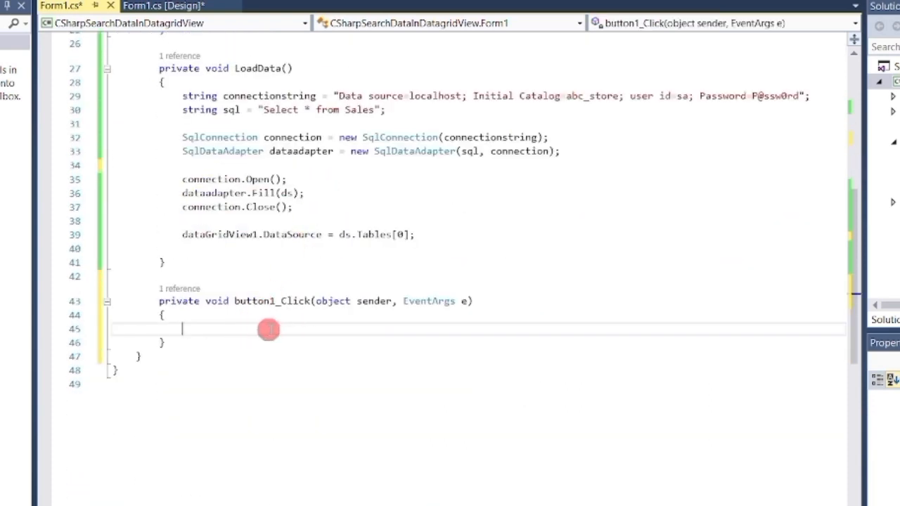
{"action": "type", "text": "dataGridView1.DataSource ="}
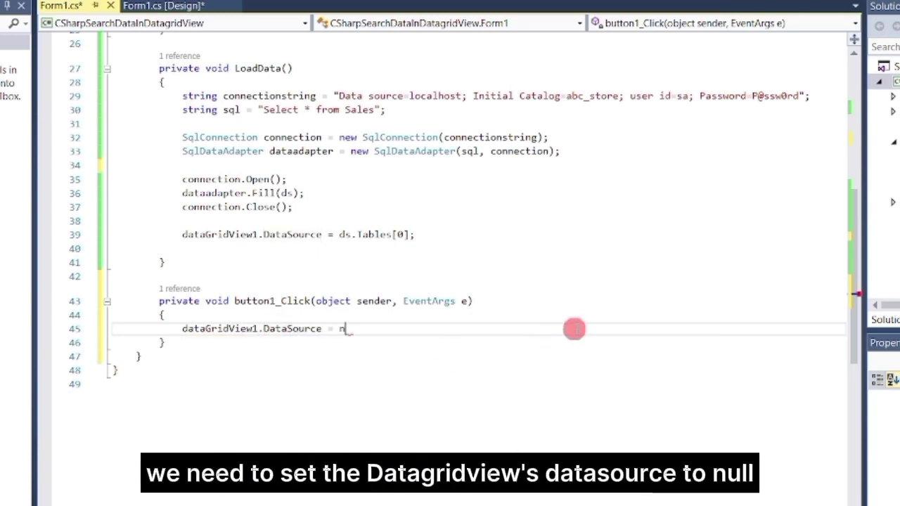
{"action": "type", "text": "null;"}
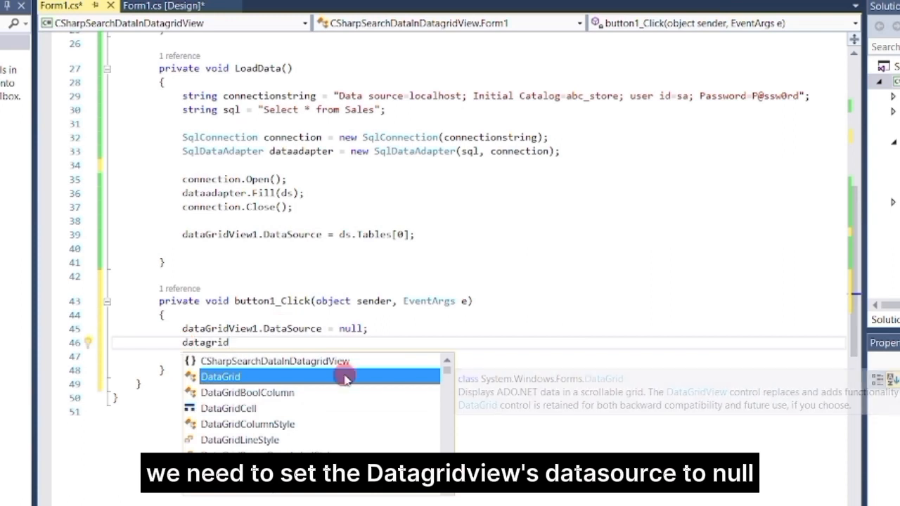
{"action": "type", "text": "dataGridView1.rows"}
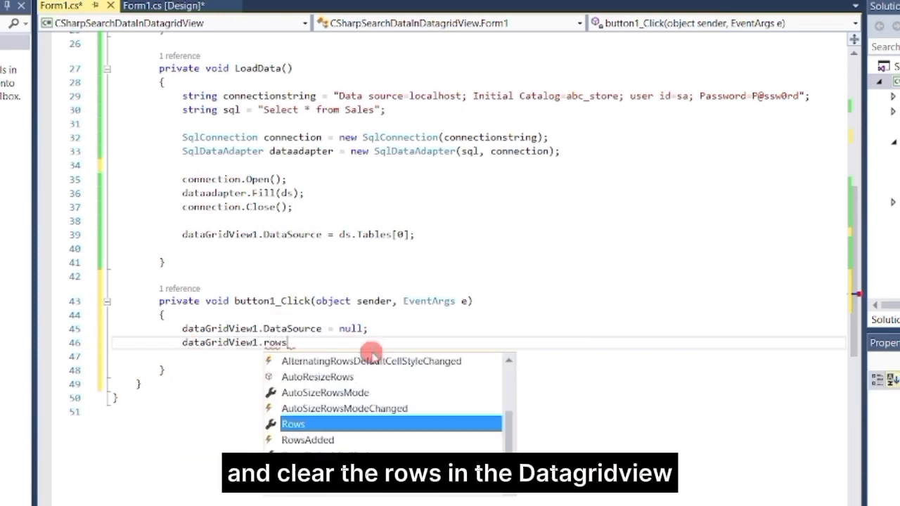
{"action": "type", "text": "Rows.Clear();"}
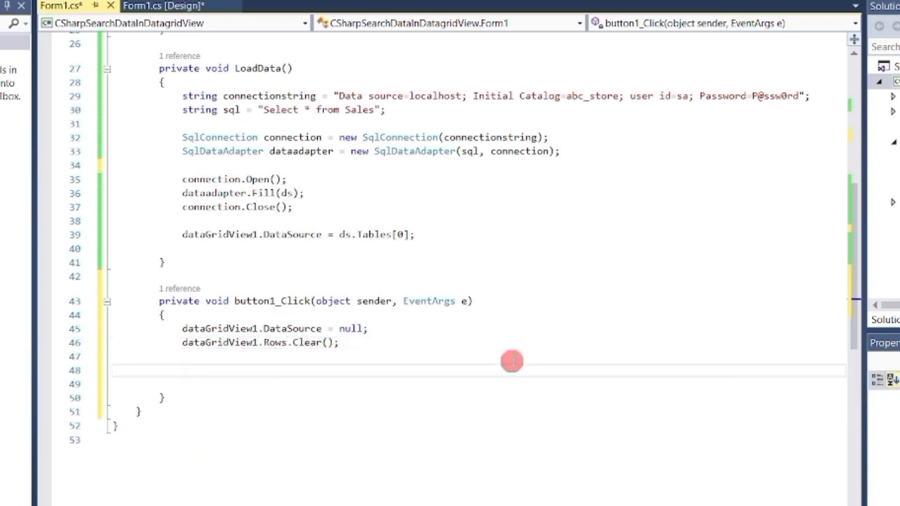
Build a Receipt_No LIKE filter string using '%' and textBox1.Text.
{"action": "type", "text": "string f"}
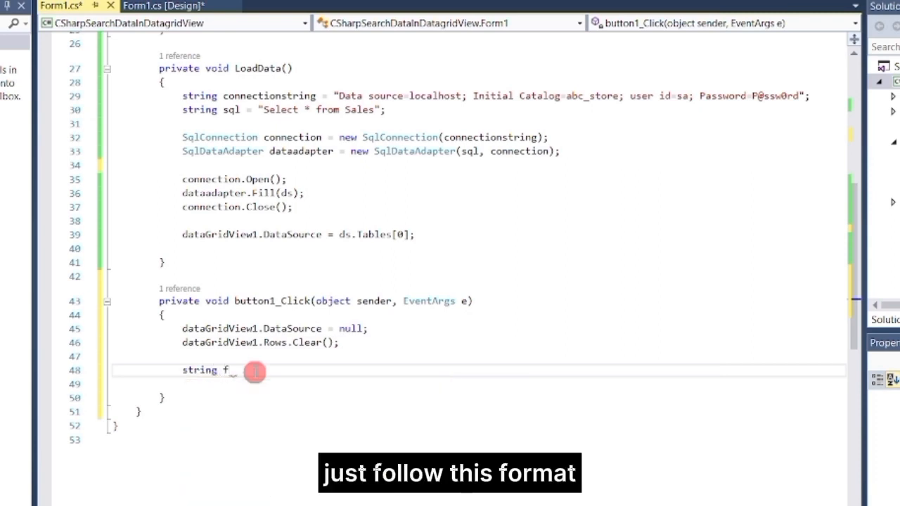
{"action": "type", "text": "ilter = \"\";"}
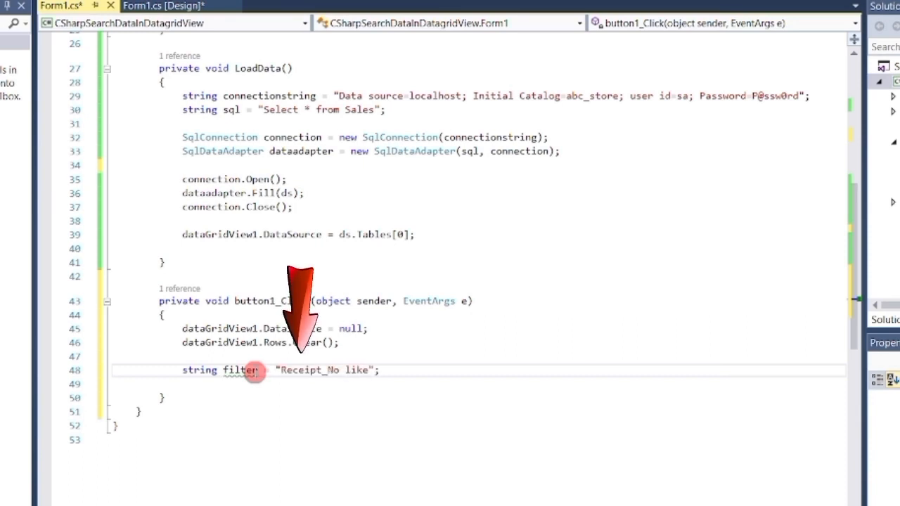
{"action": "type", "text": "'%'"}
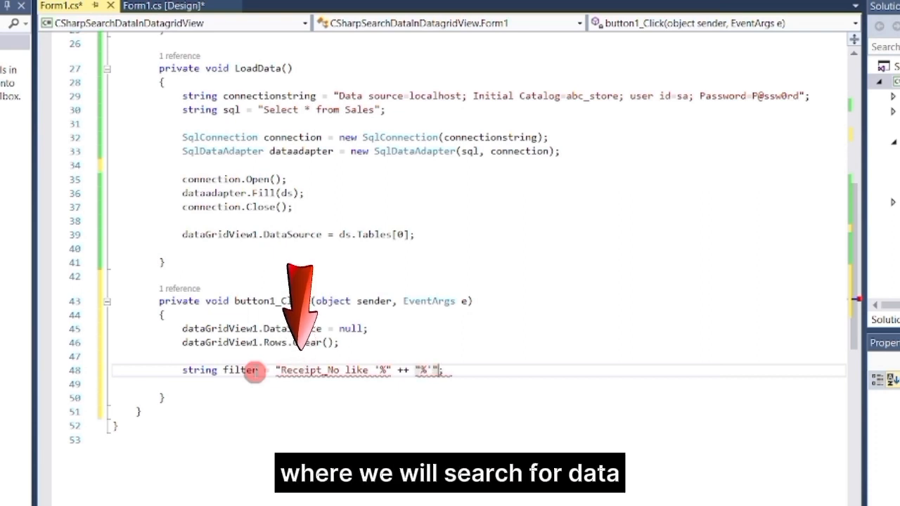
{"action": "type", "text": "textBox1"}
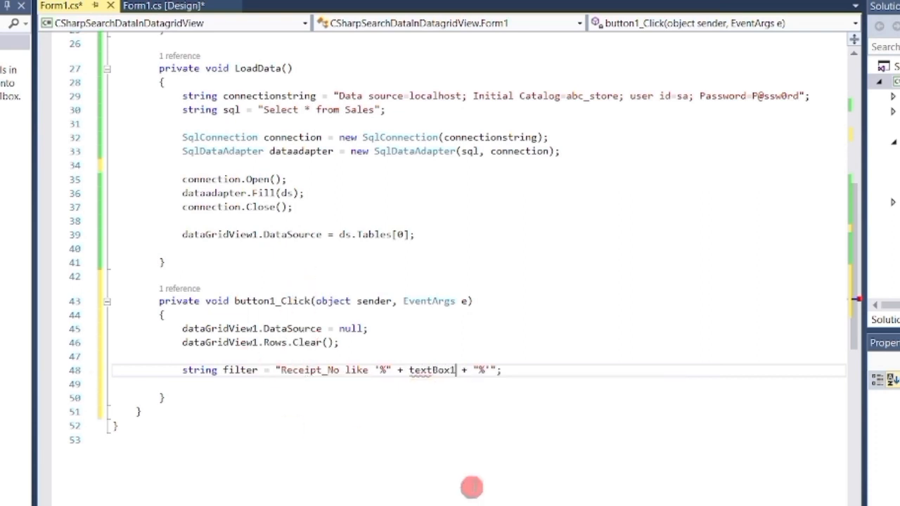
{"action": "type", "text": ".Text"}
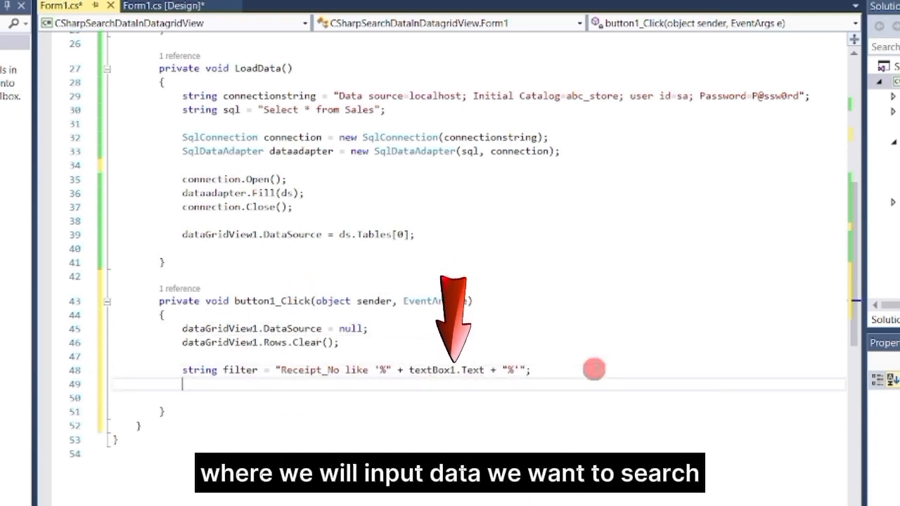
{"action": "scroll", "scroll_direction": "down", "scroll_amount": 3}
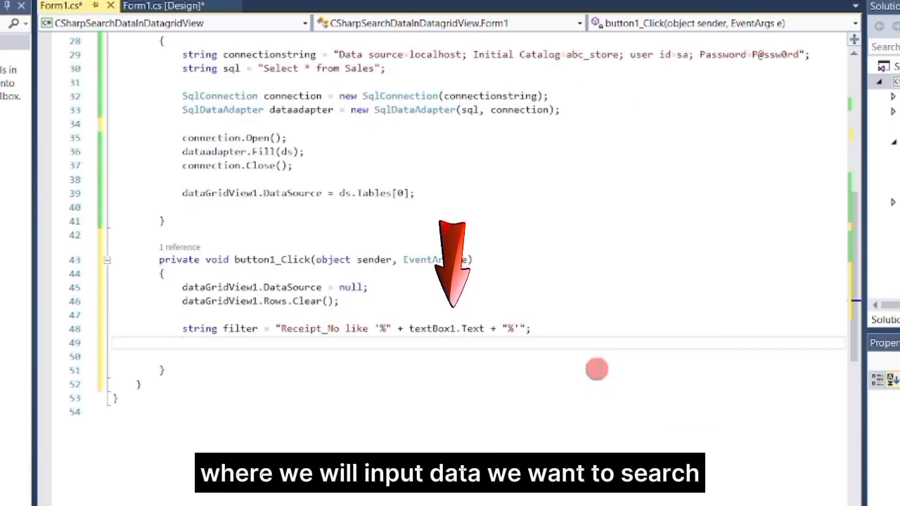
Copy the class dataset into a new DataSet dsCopy via ds.Copy().
{"action": "type", "text": "Da"}
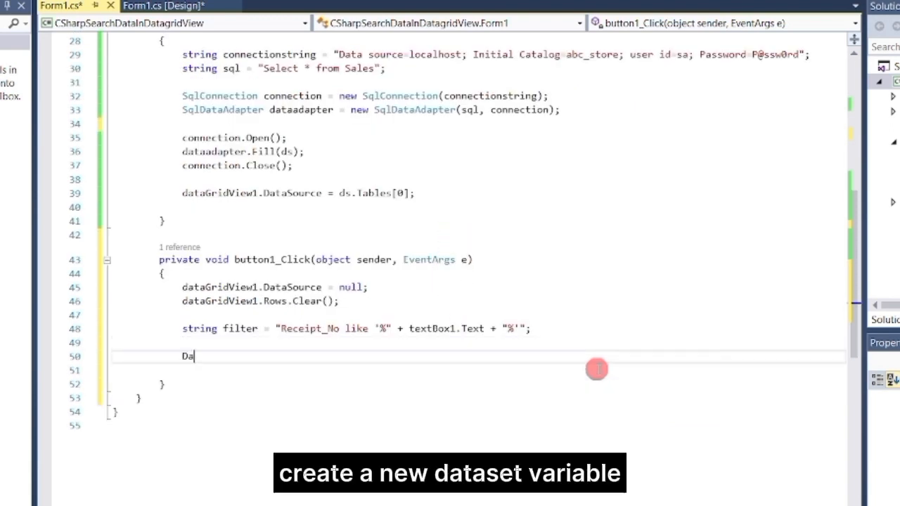
{"action": "type", "text": "DataSet dsCopy = new DataSet();"}
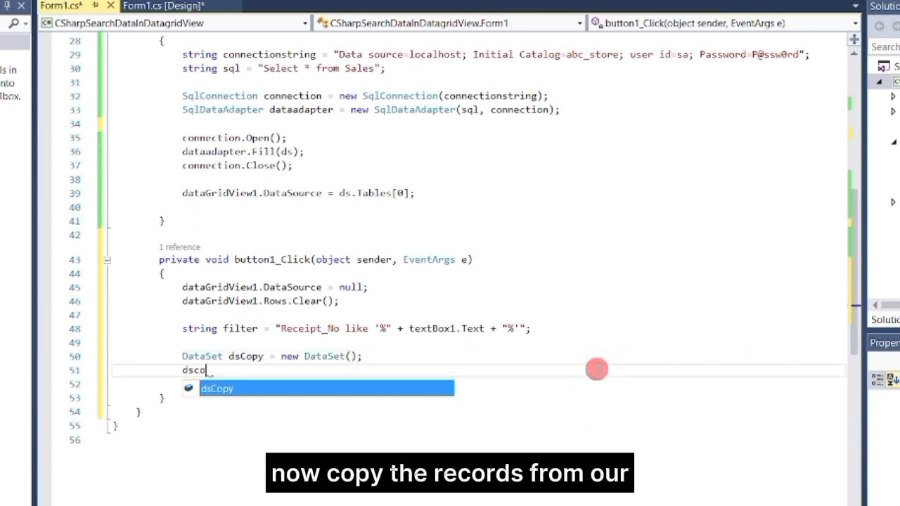
{"action": "key", "text": "Tab"}
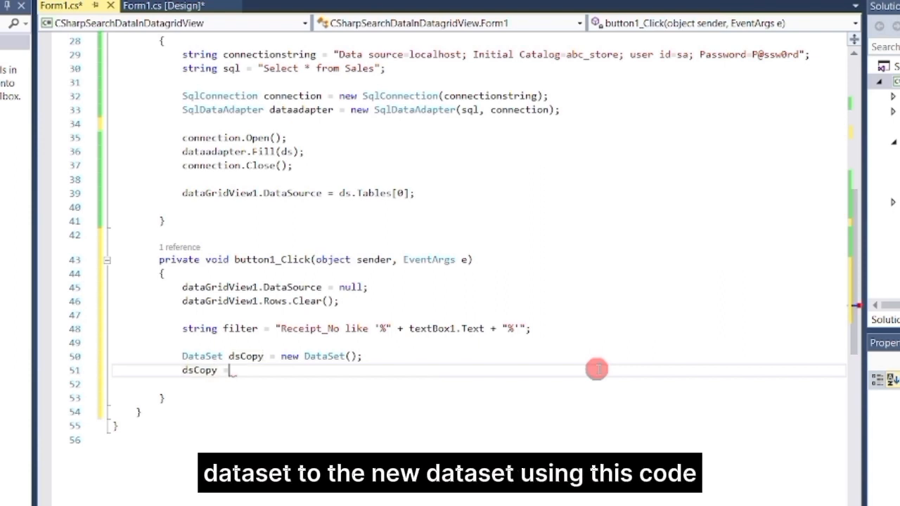
{"action": "type", "text": "ds.Copy()"}
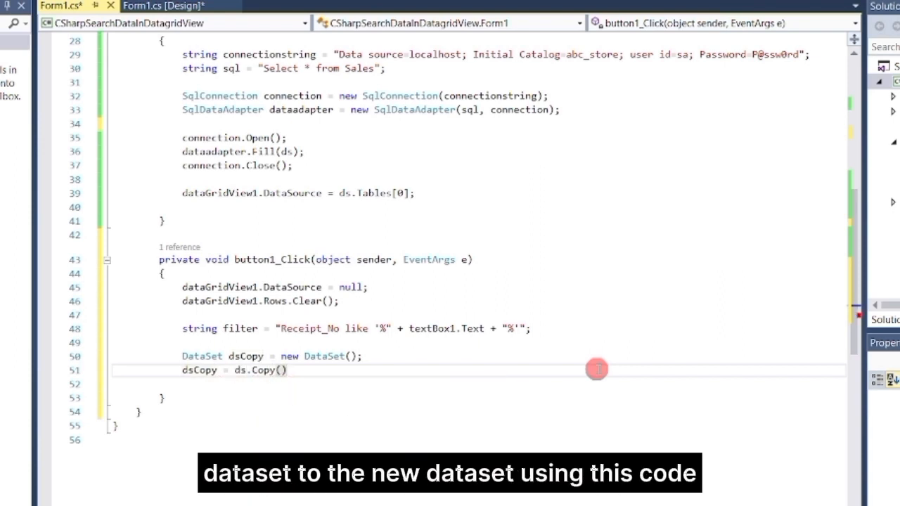
{"action": "key", "text": "Enter"}
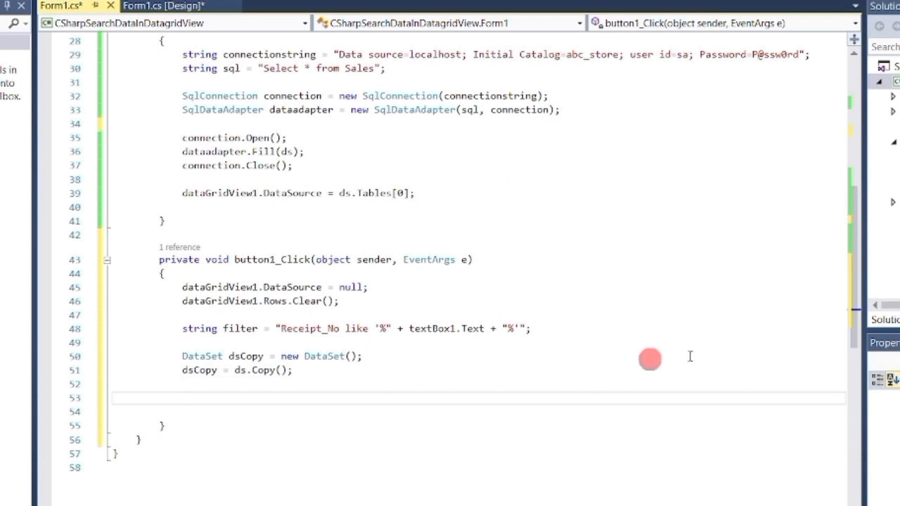
Create DataView dv from dsCopy.Tables[0].DefaultView, set RowFilter to filter, and bind it to dataGridView1.
{"action": "type", "text": "DataView"}
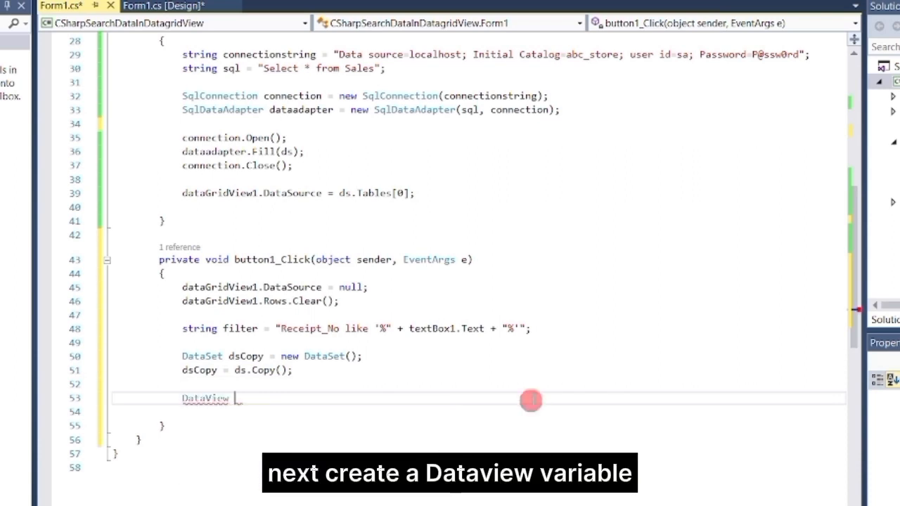
{"action": "type", "text": "dv = new DataView();"}
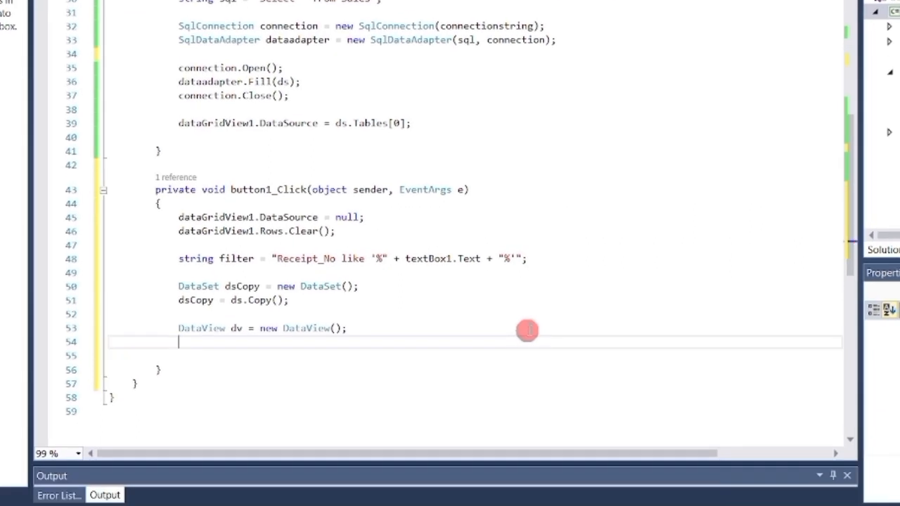
{"action": "type", "text": "dv = d"}
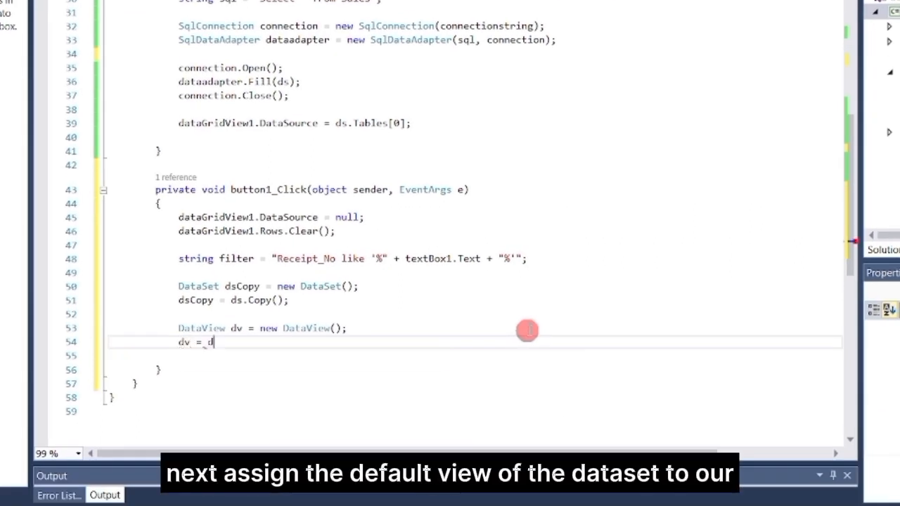
{"action": "type", "text": "sCopy.Tables[0"}
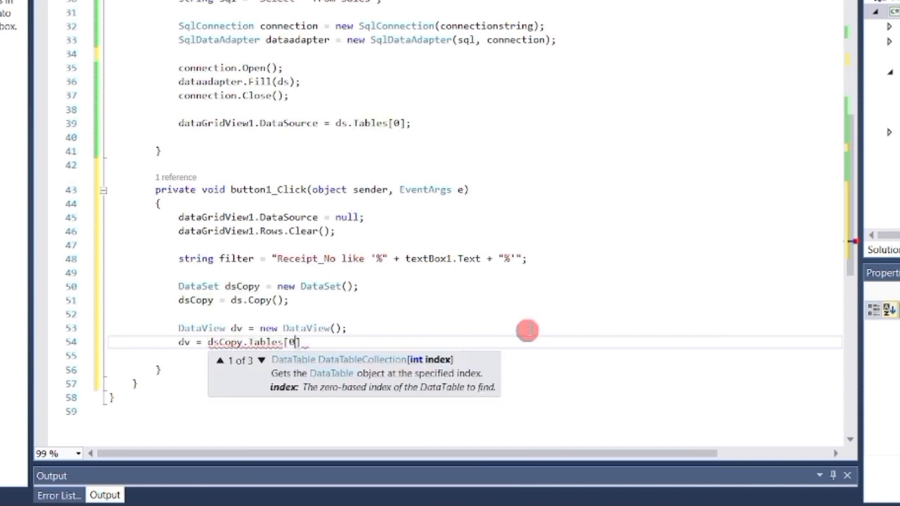
{"action": "type", "text": ".DefaultView;"}
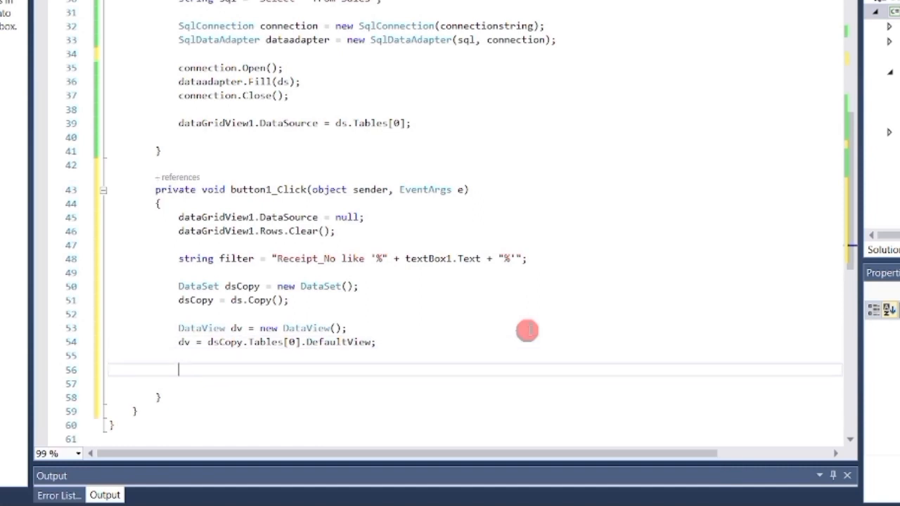
{"action": "type", "text": "dv.RowFilter"}
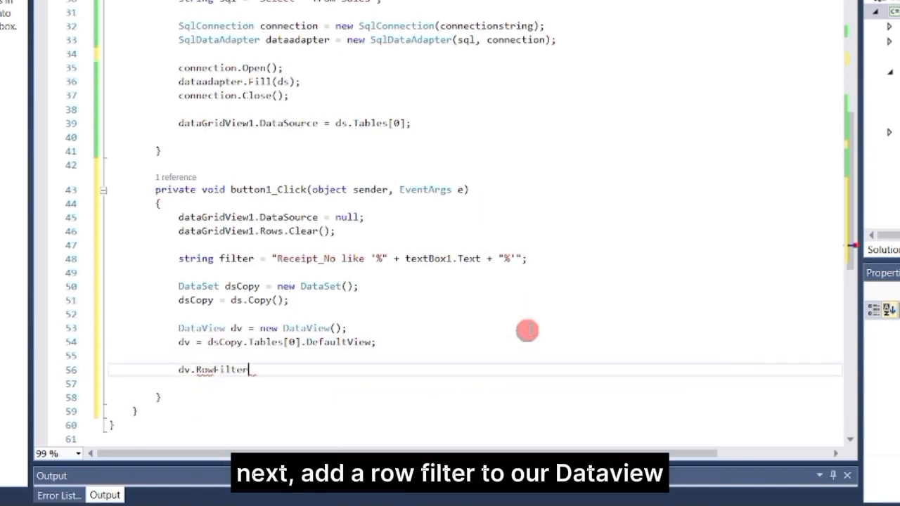
{"action": "type", "text": "= filter;"}
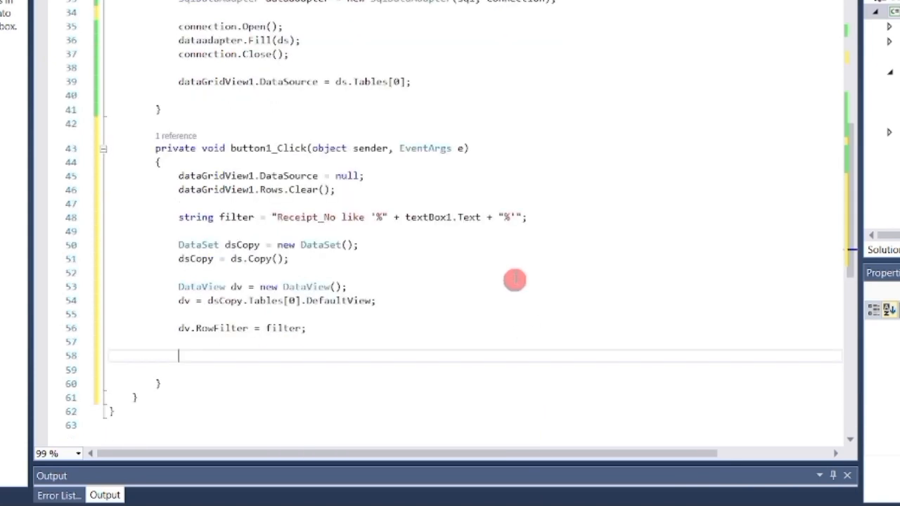
{"action": "scroll", "scroll_direction": "down", "scroll_amount": 3}
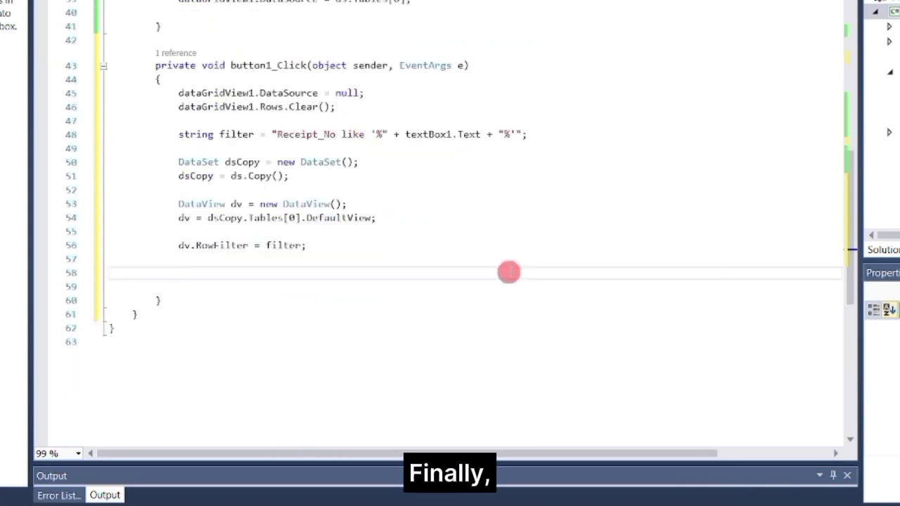
{"action": "type", "text": "dataGridView1"}
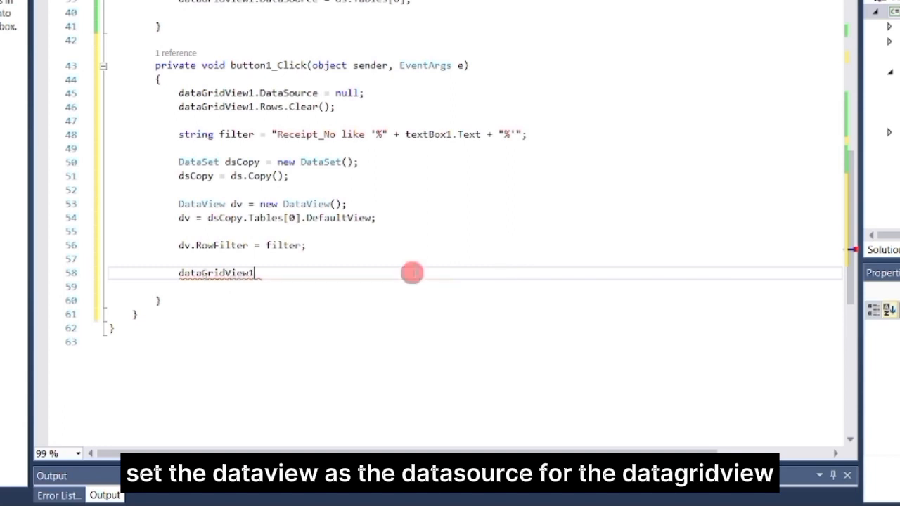
{"action": "type", "text": ".DataSource = dv;"}
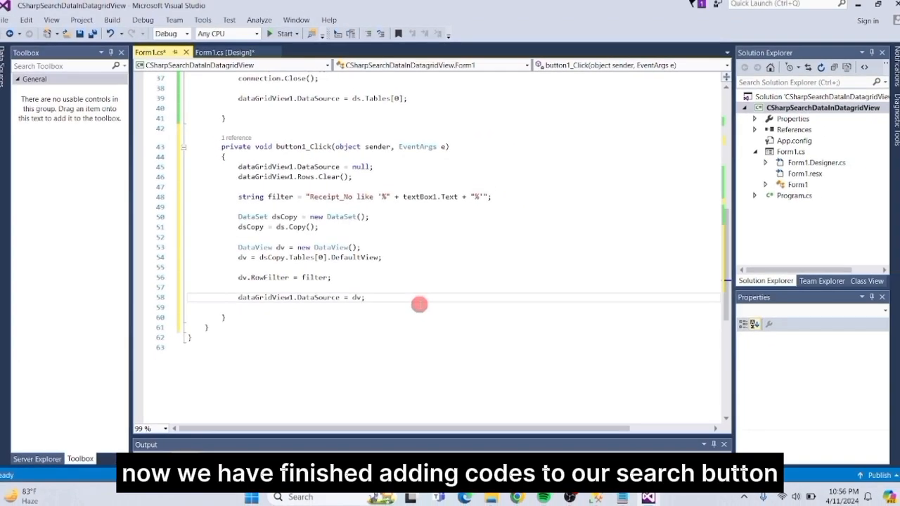
Return to the Form1.cs [Design] view.
{"action": "left_click", "coordinate": [225, 52]}
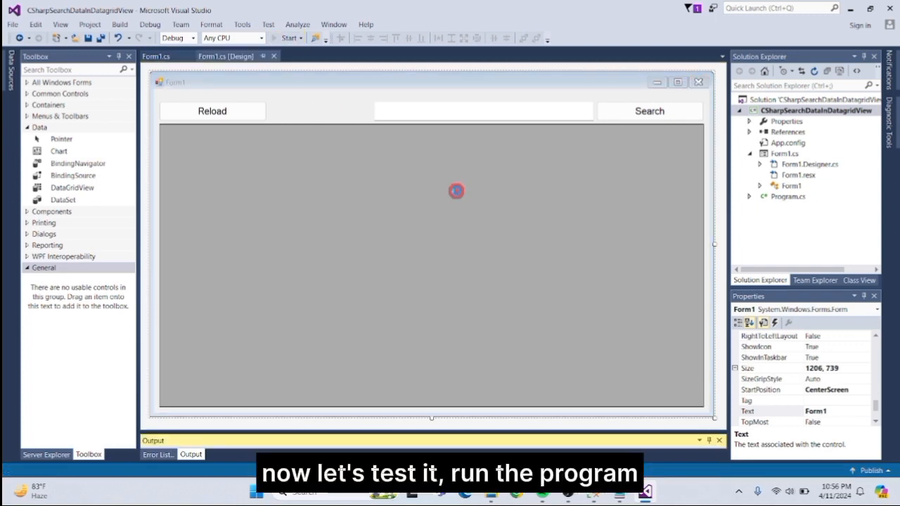
Run the app and search receipts R0003561, then R0001568, each showing one record.
{"action": "left_click", "coordinate": [287, 38]}
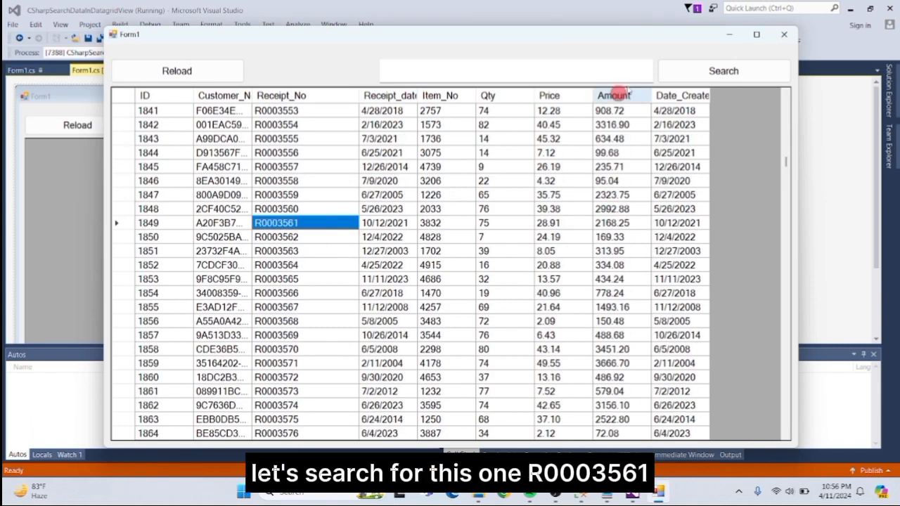
{"action": "type", "text": "R0"}
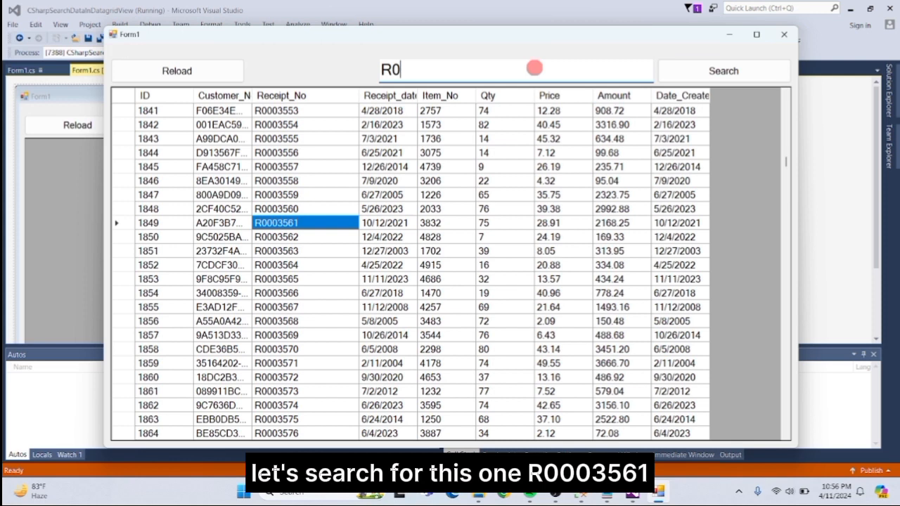
{"action": "type", "text": "003561"}
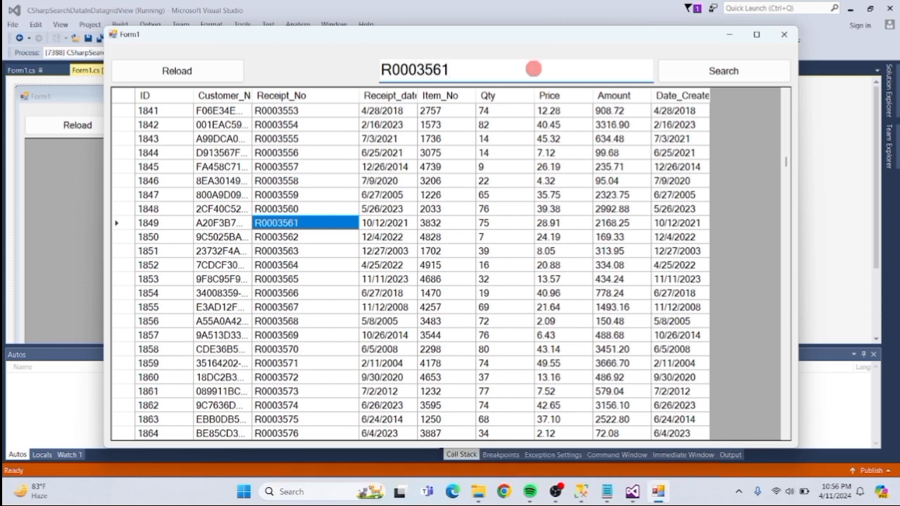
{"action": "left_click", "coordinate": [724, 70]}
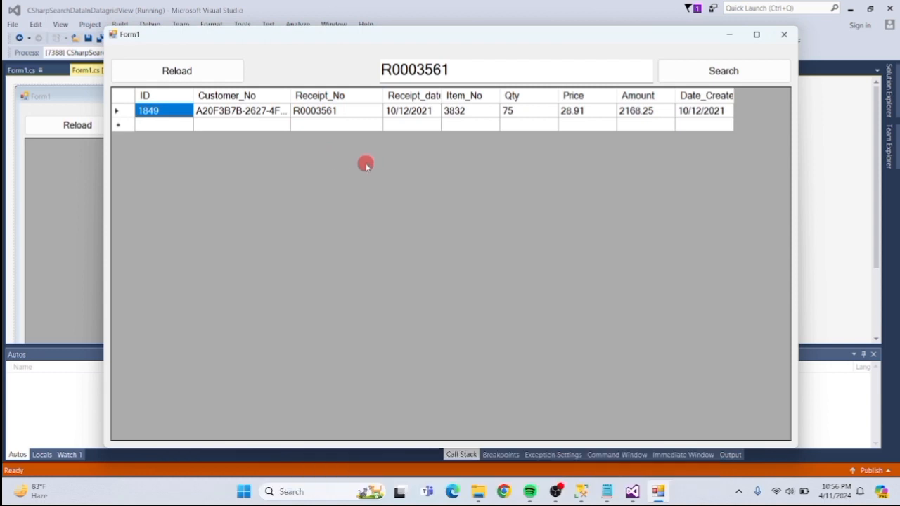
{"action": "left_click", "coordinate": [724, 70]}
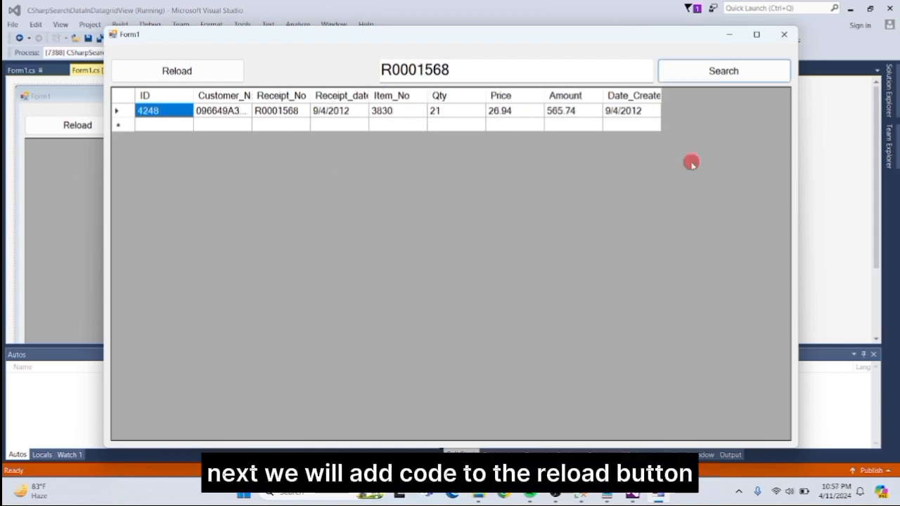
In button2_Click, set DataSource to null, clear the rows, then rebind to ds.Tables[0].
{"action": "left_click", "coordinate": [179, 70]}
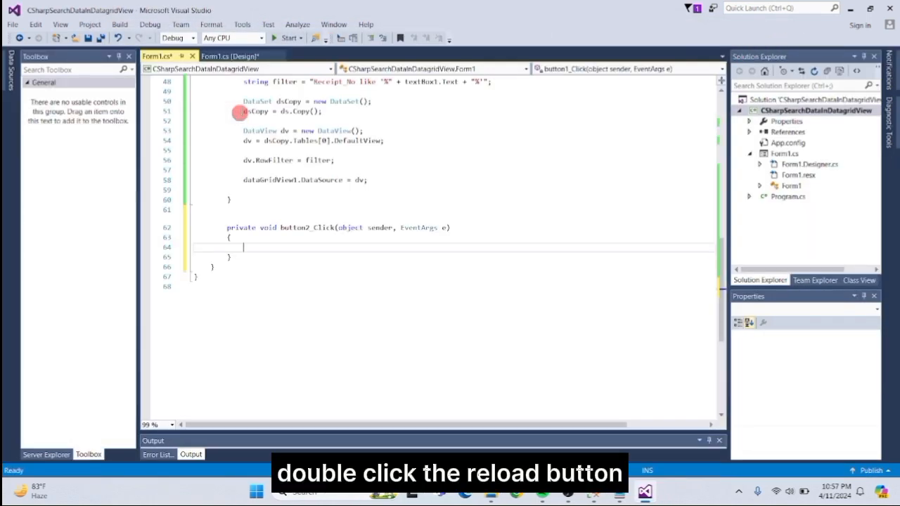
{"action": "type", "text": "datagridvie"}
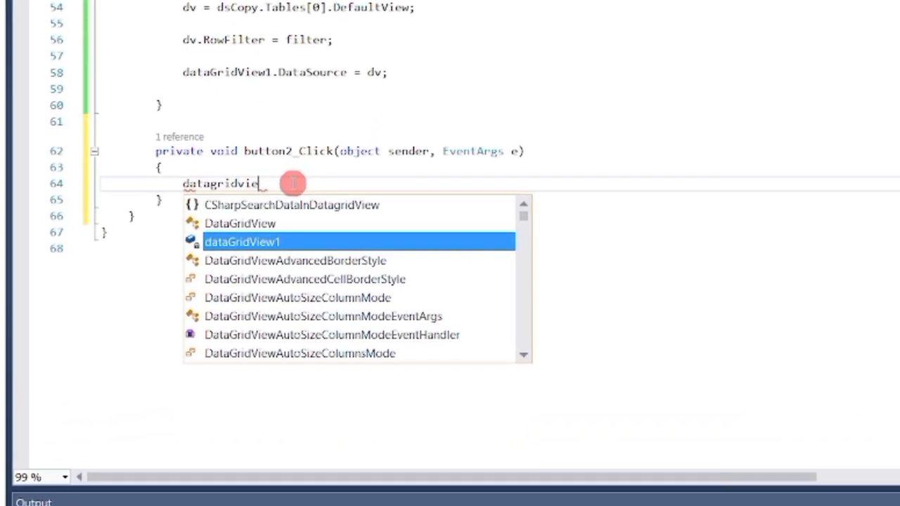
{"action": "type", "text": "dataGridView1.DataSource = null;"}
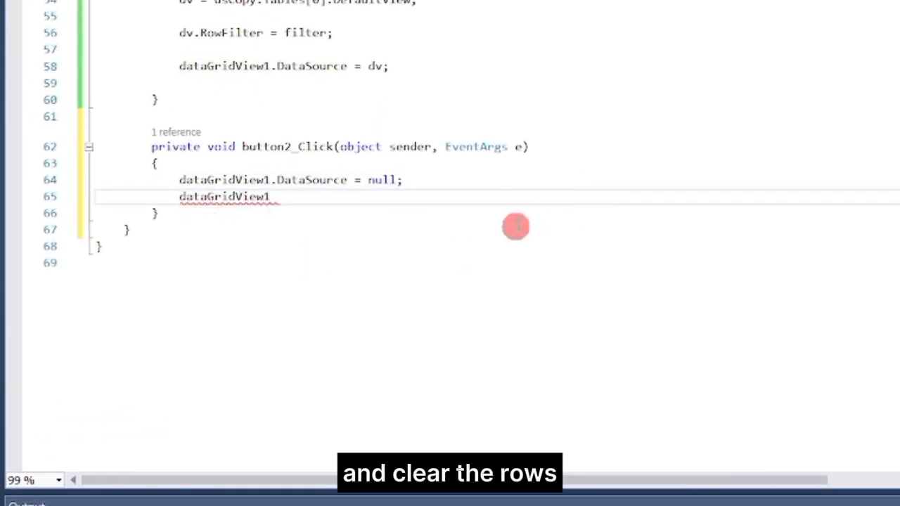
{"action": "type", "text": ".Rows.Clear();"}
{"action": "type", "text": "dataGridView1.DataSource = ds"}
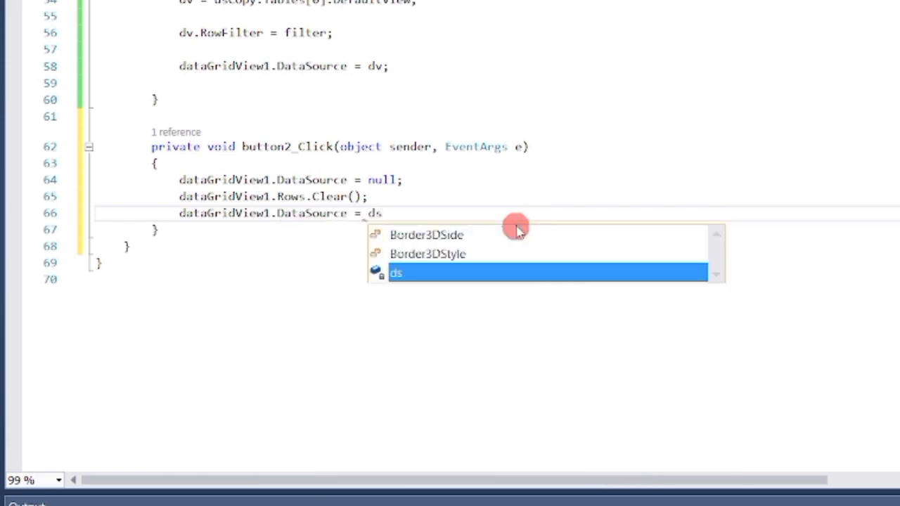
{"action": "type", "text": ".Tables[0]"}
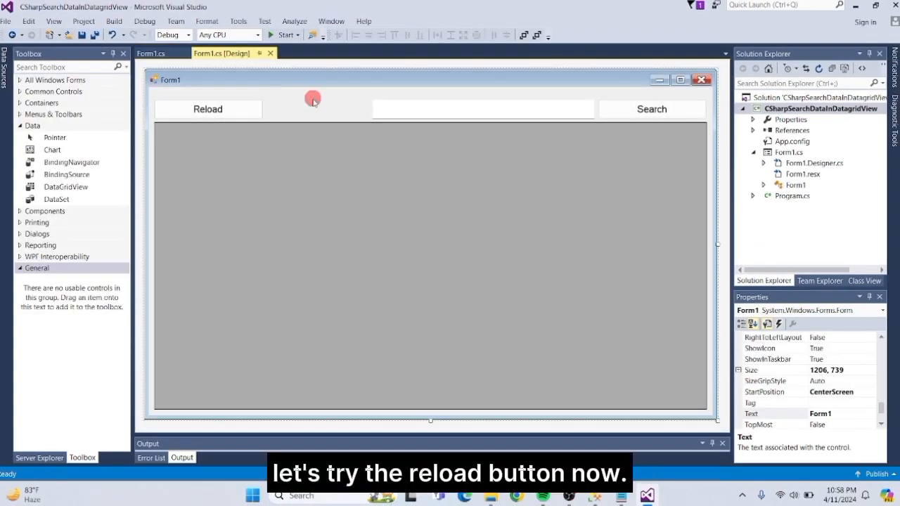
Run the app and search receipt R0005092 so only that record shows.
{"action": "left_click", "coordinate": [284, 35]}
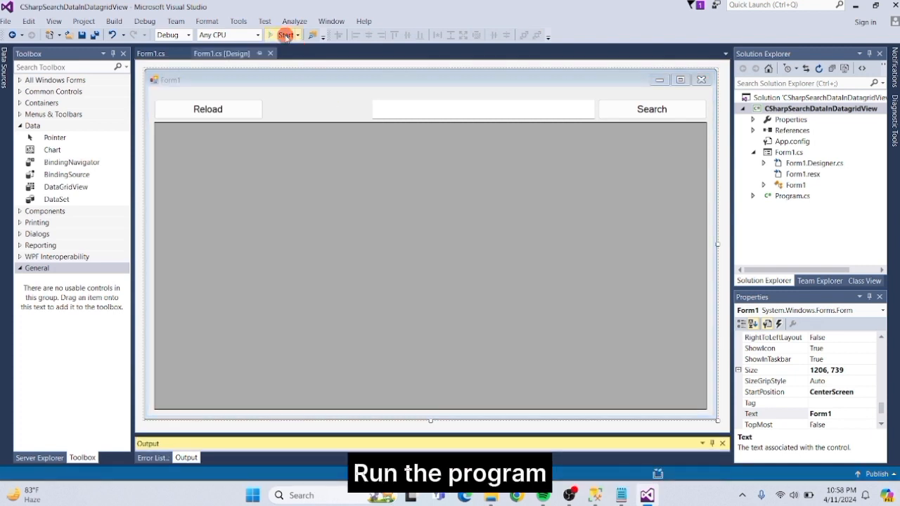
{"action": "left_click", "coordinate": [283, 35]}
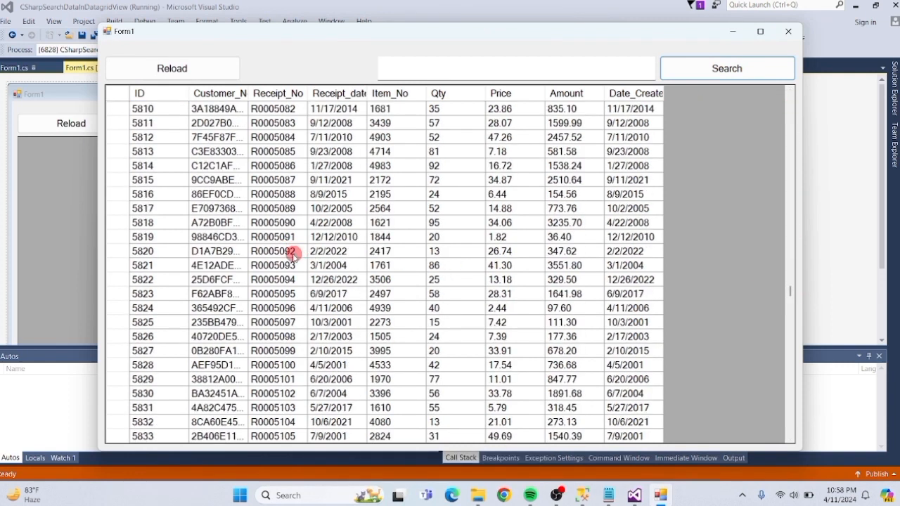
{"action": "left_click", "coordinate": [278, 251]}
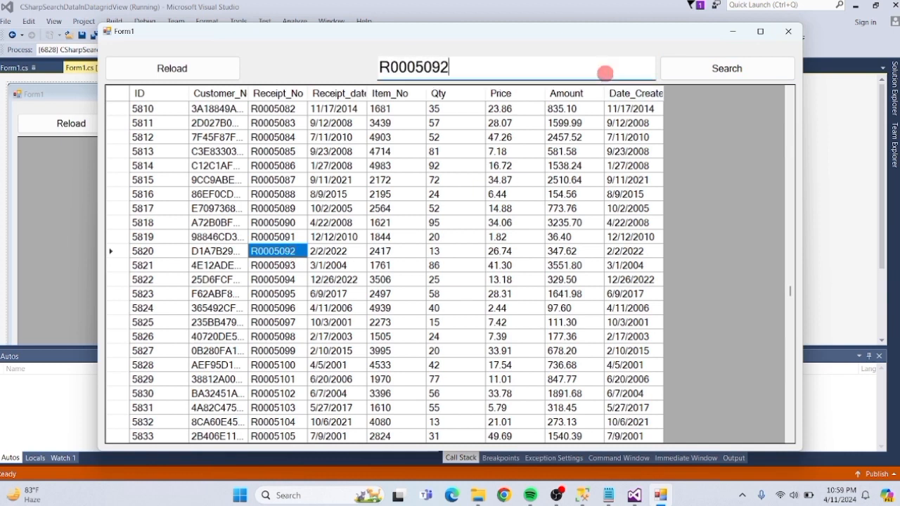
{"action": "left_click", "coordinate": [728, 68]}
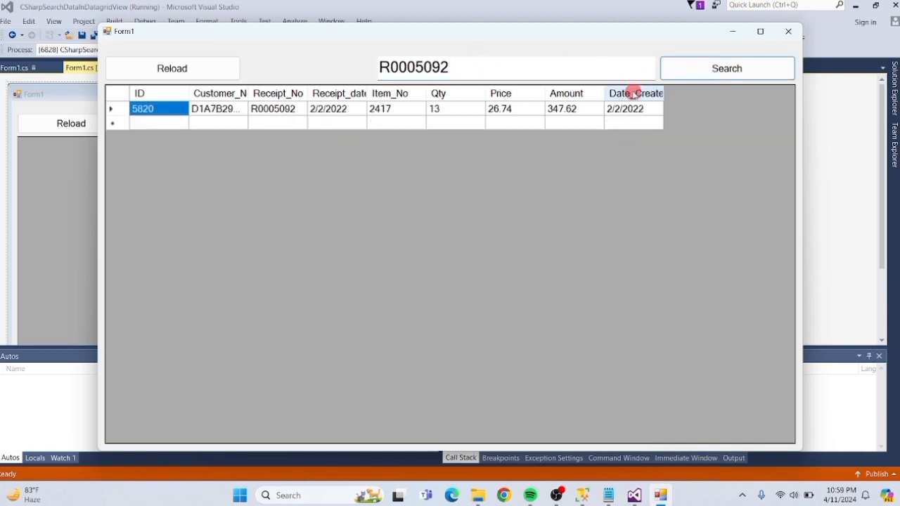